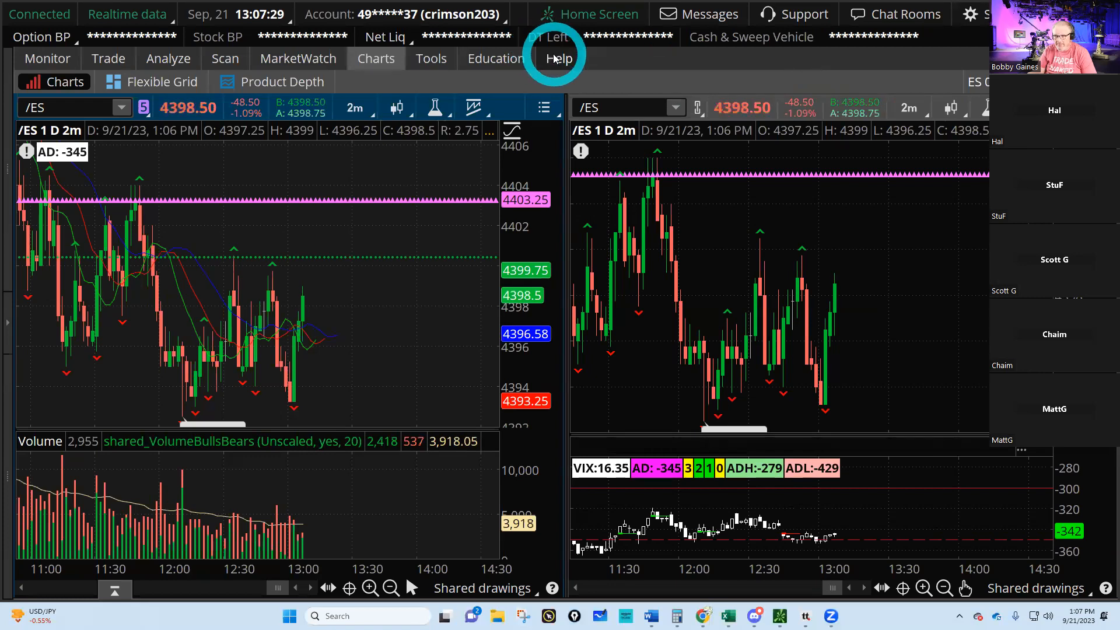
- View the Help > System memory and data usage page, then return to Charts
click(559, 59)
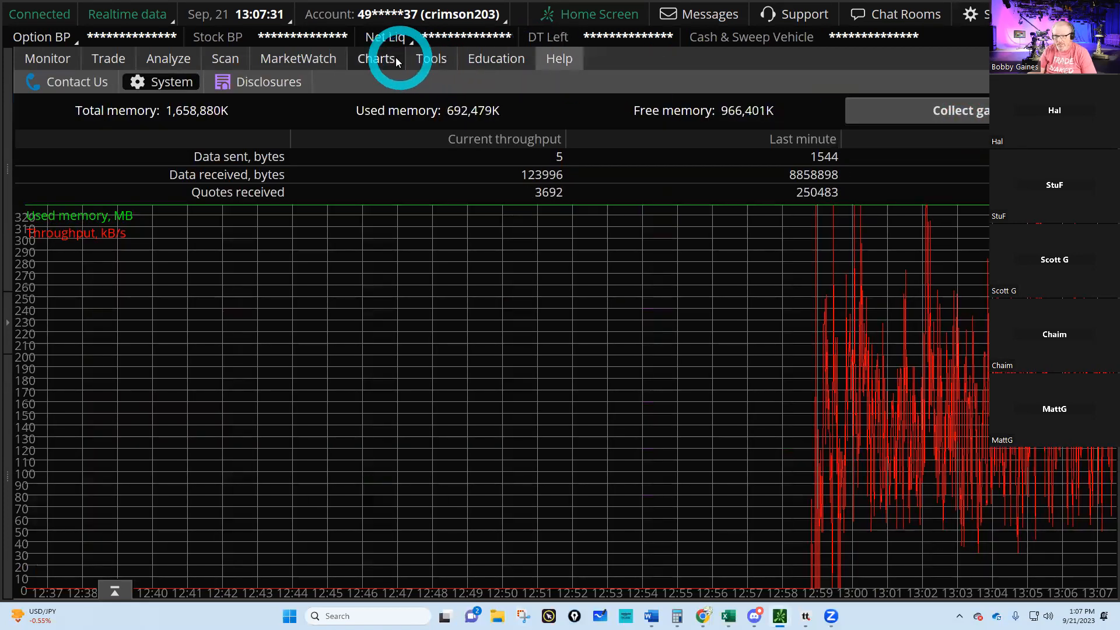
click(375, 59)
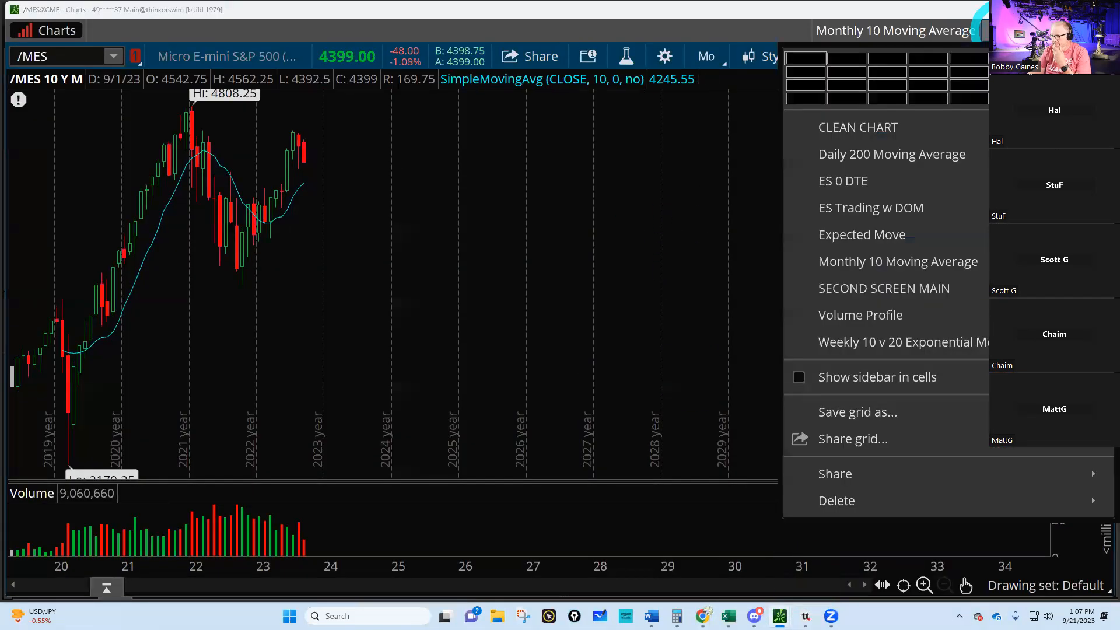
- Load the saved Volume Profile grid showing /ES 10D 30m with volume profile
click(861, 315)
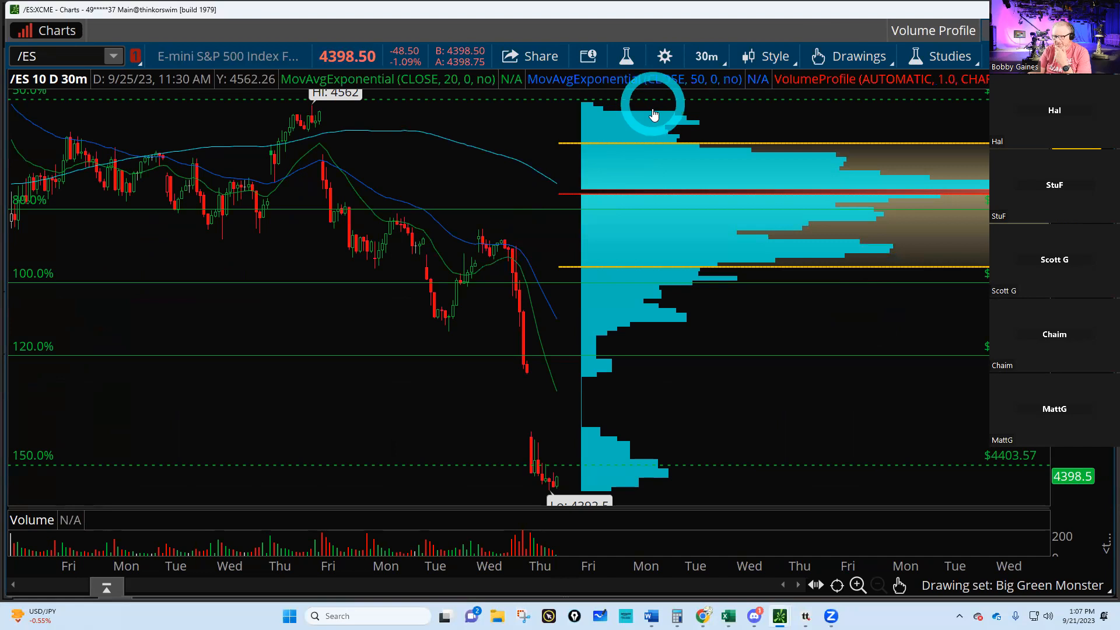
mouse_move(572, 301)
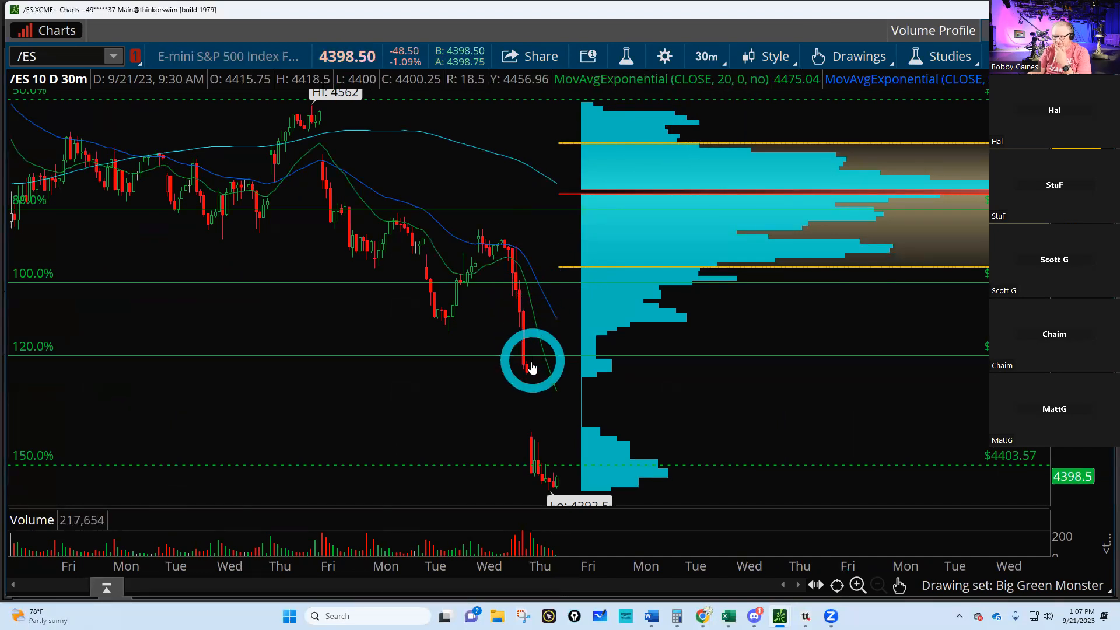
mouse_move(557, 483)
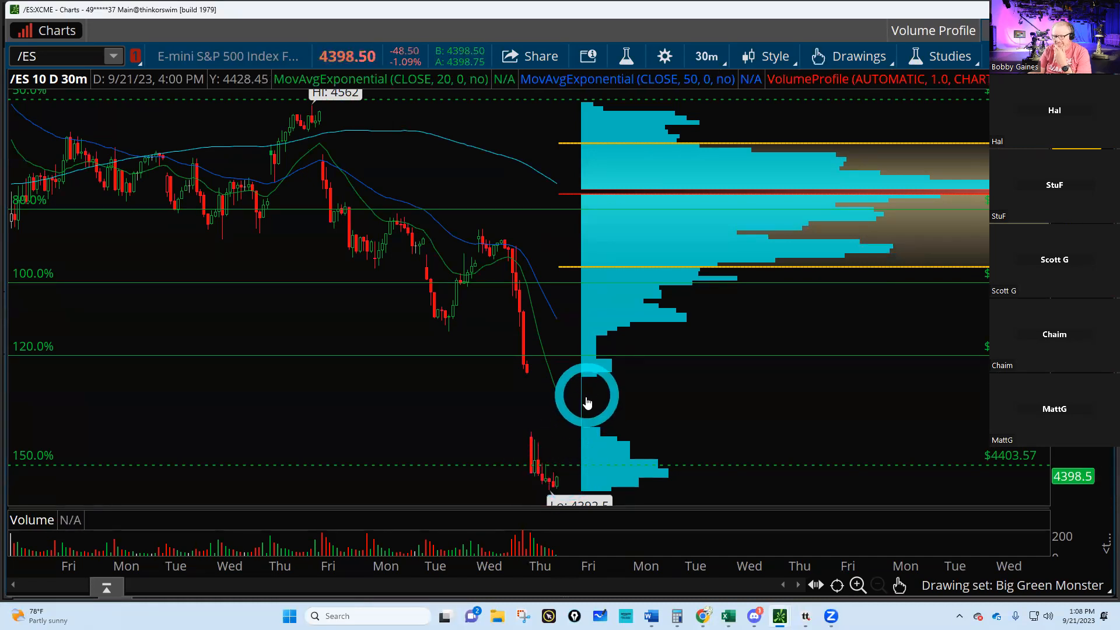
mouse_move(534, 385)
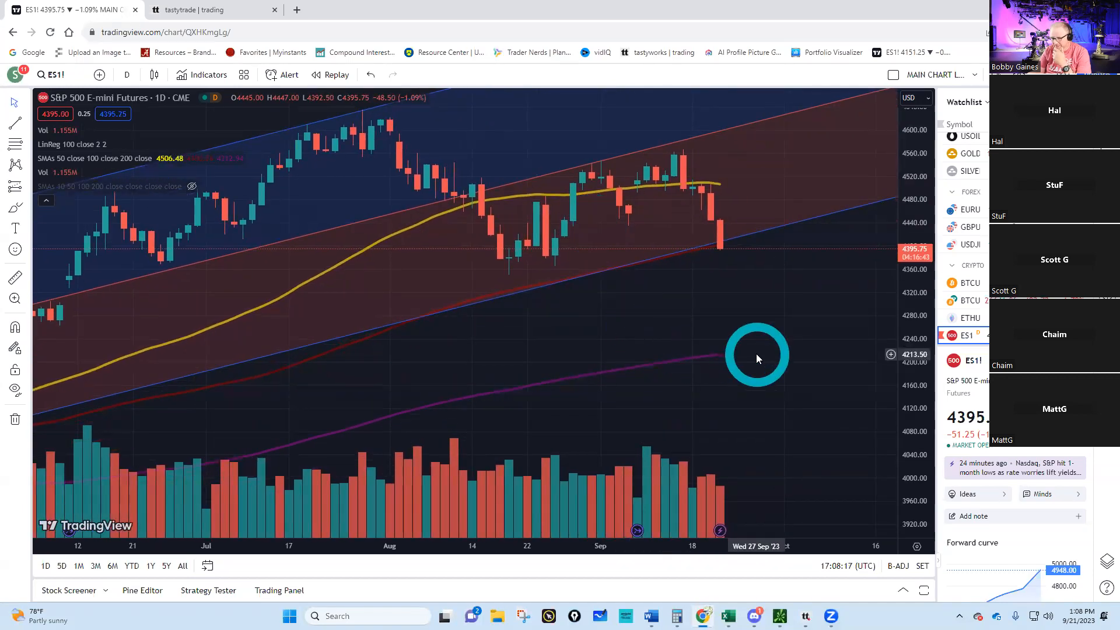
mouse_move(792, 403)
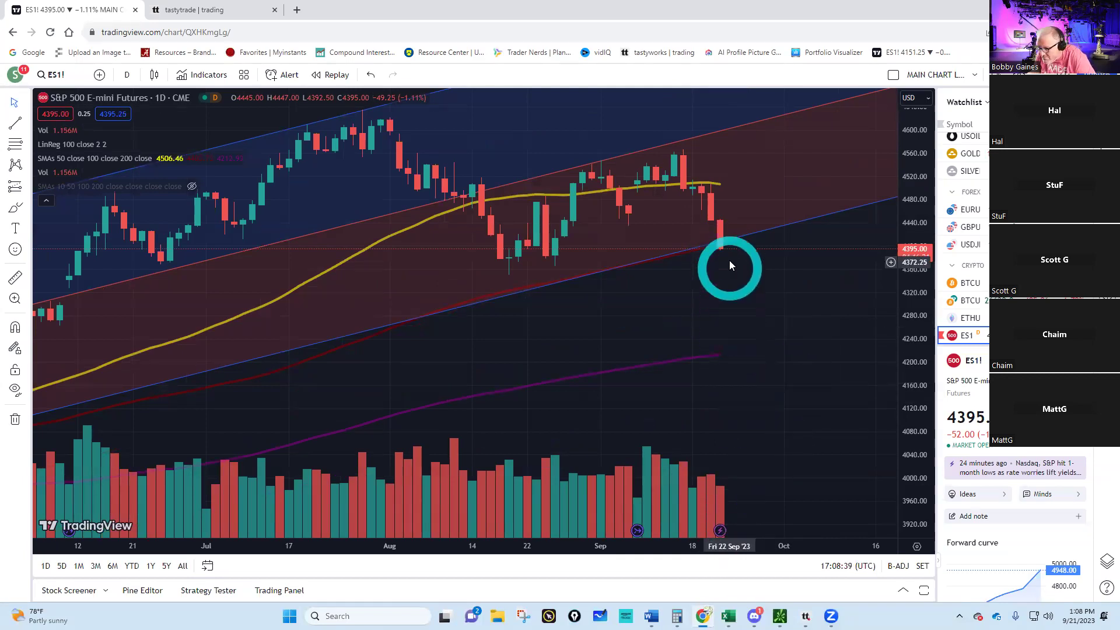
mouse_move(707, 258)
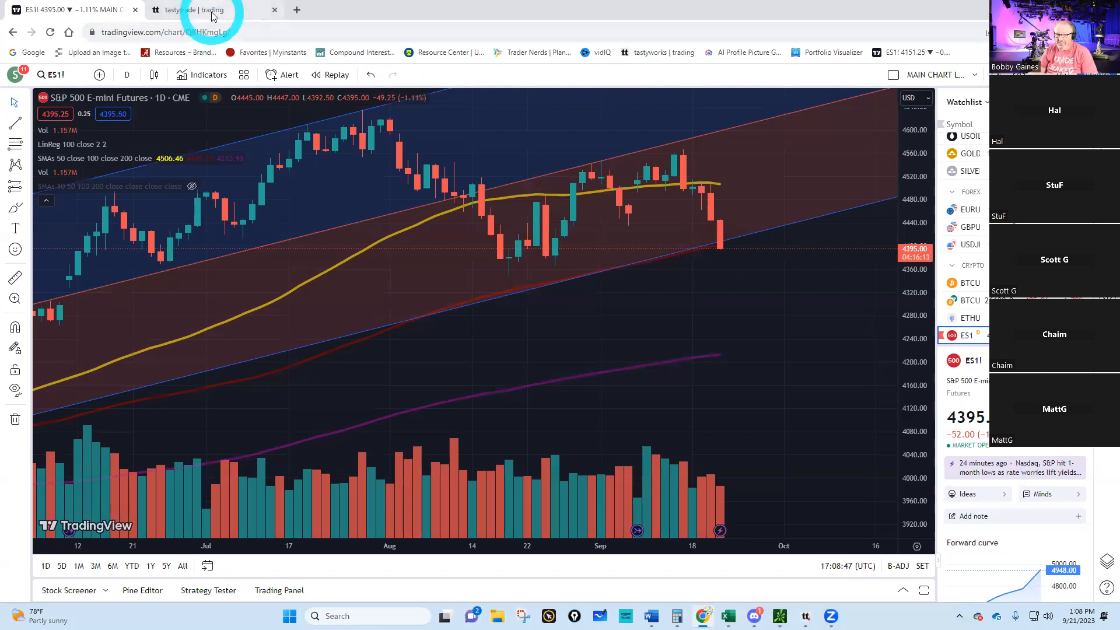
- Select the other account and show its positions with the 5 Day Net Liquidating Value panel
click(198, 9)
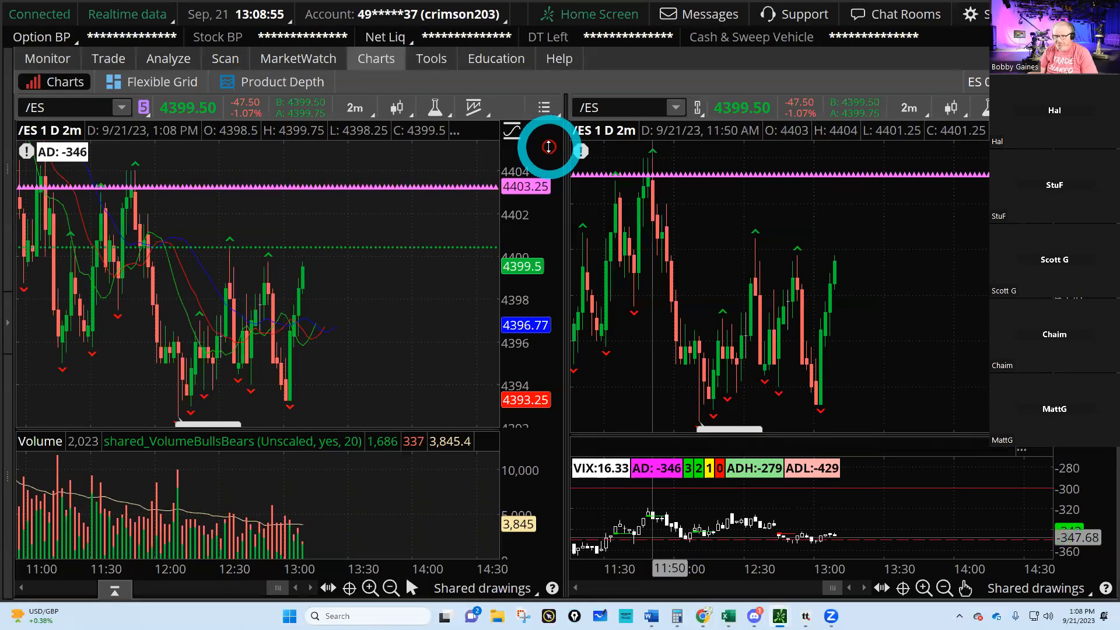
click(432, 14)
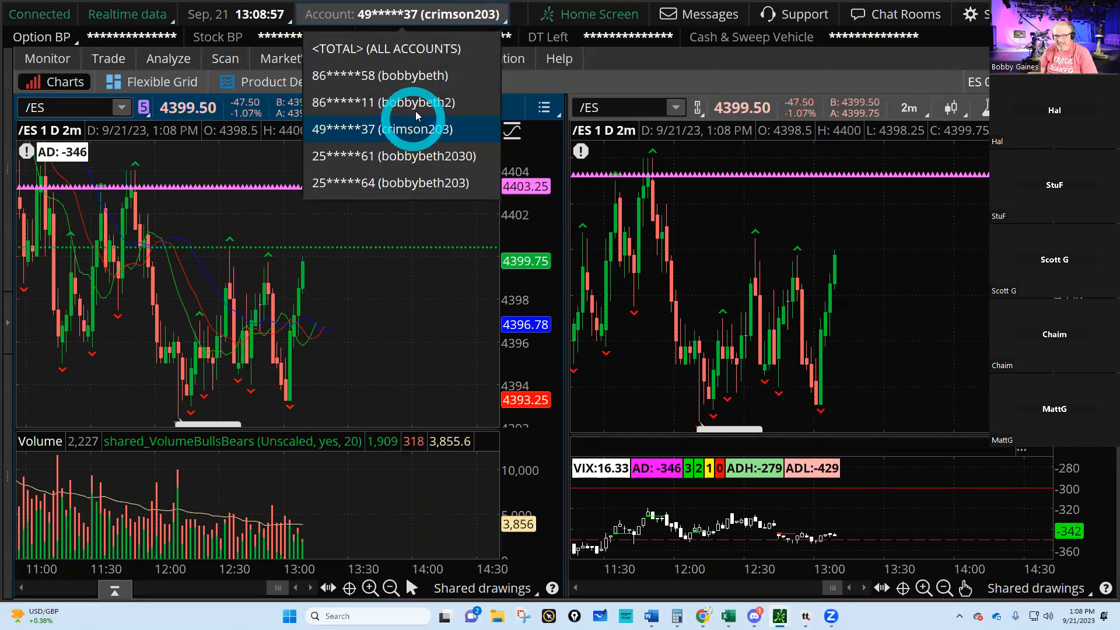
click(390, 182)
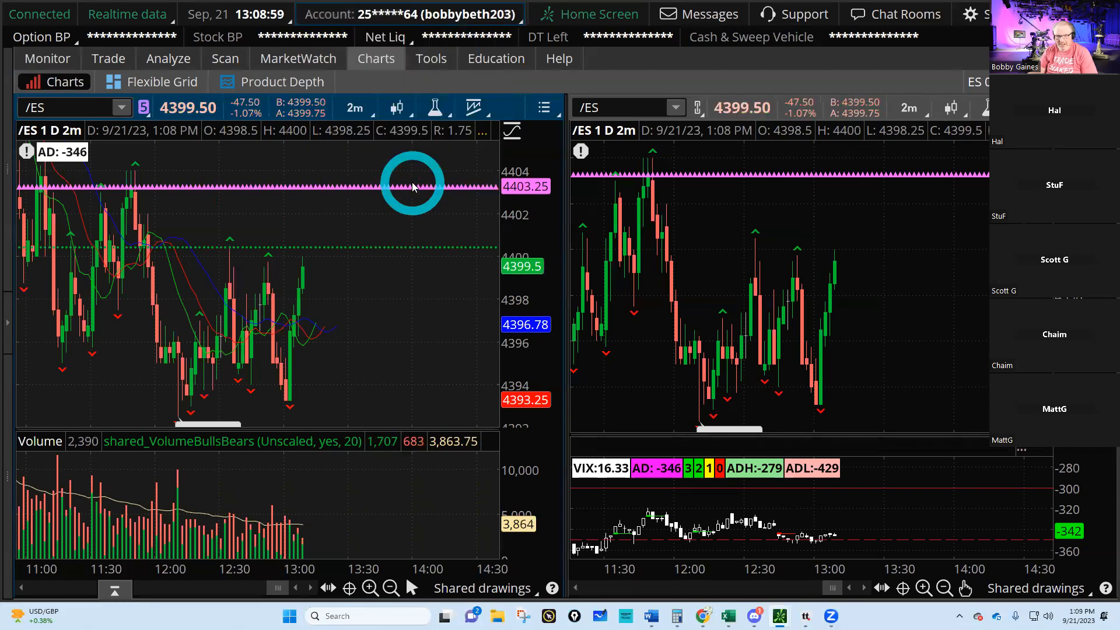
click(47, 58)
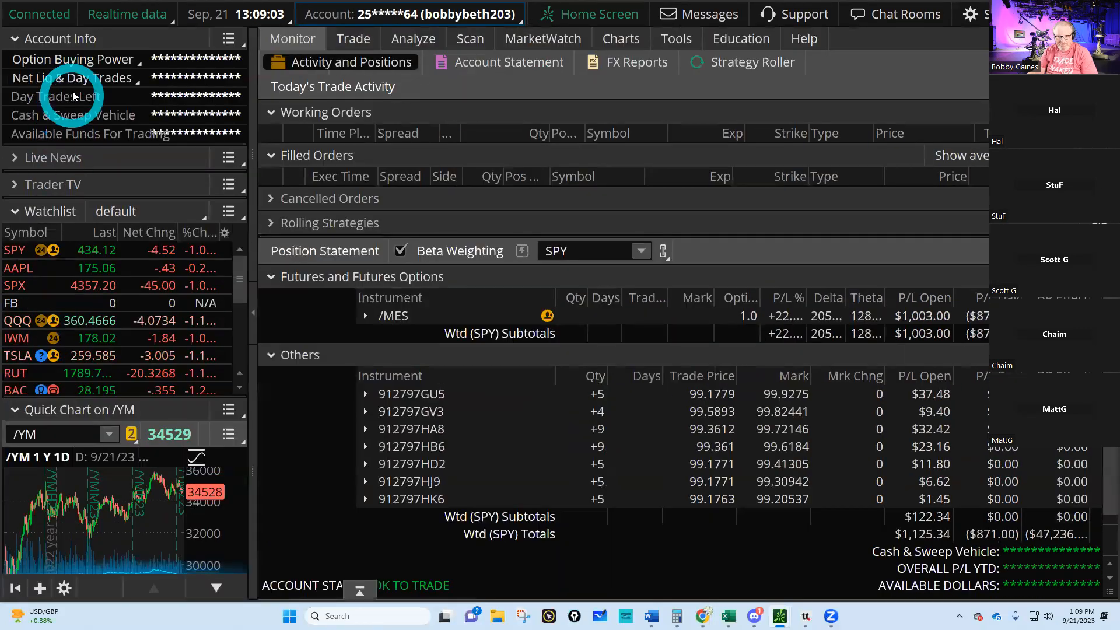
click(63, 77)
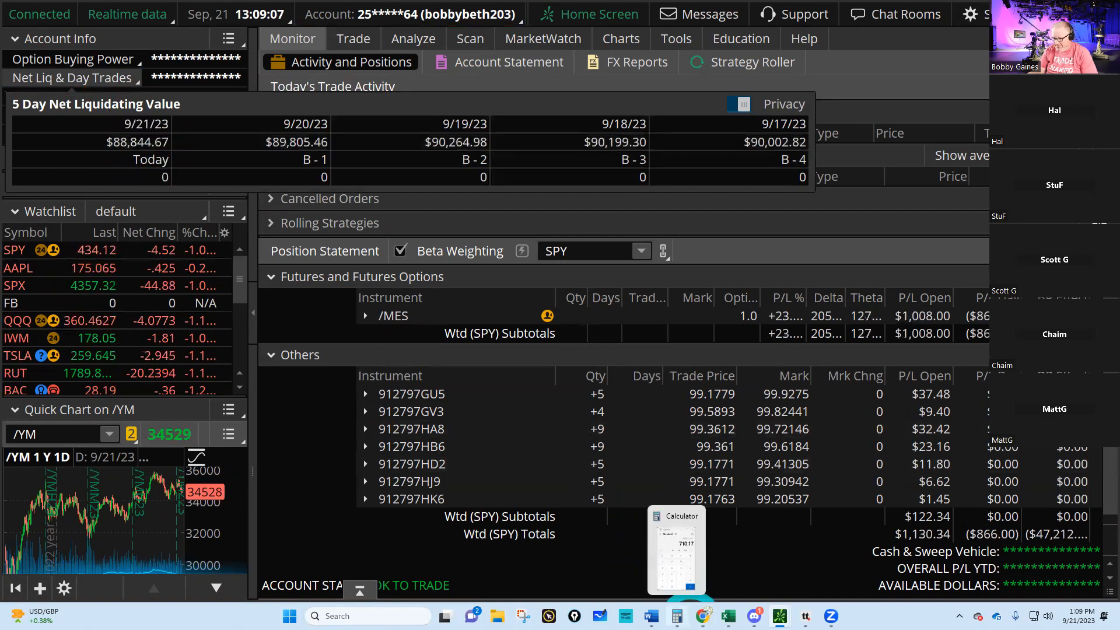
mouse_move(728, 616)
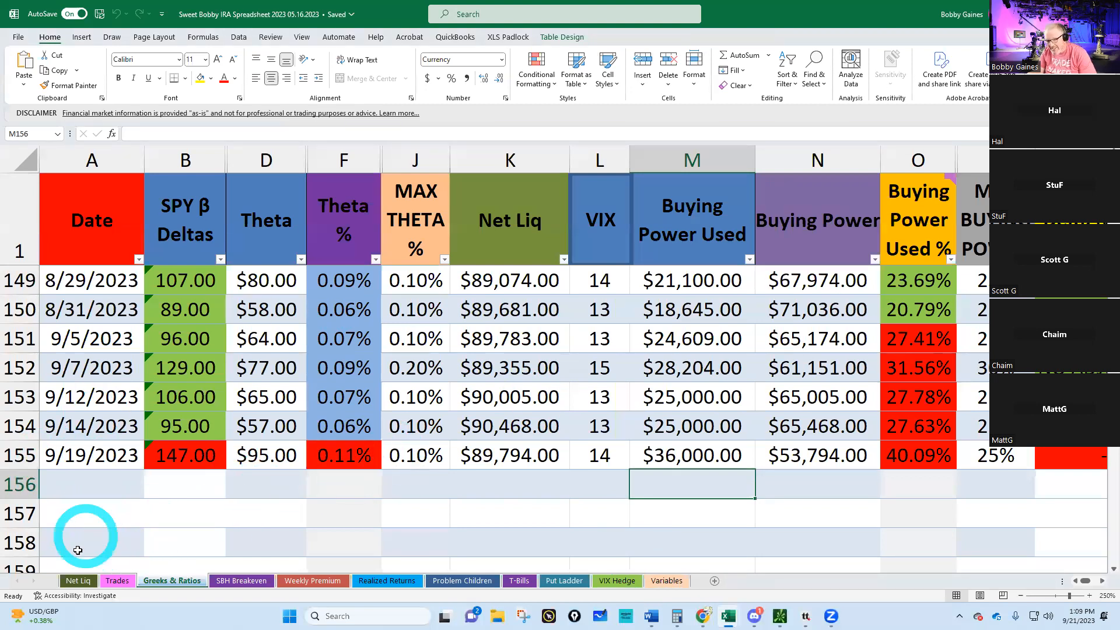
- Enter $88,849.00 net liquidation and the 9/21/2023 date in row 156 of the Net Liq sheet
click(78, 581)
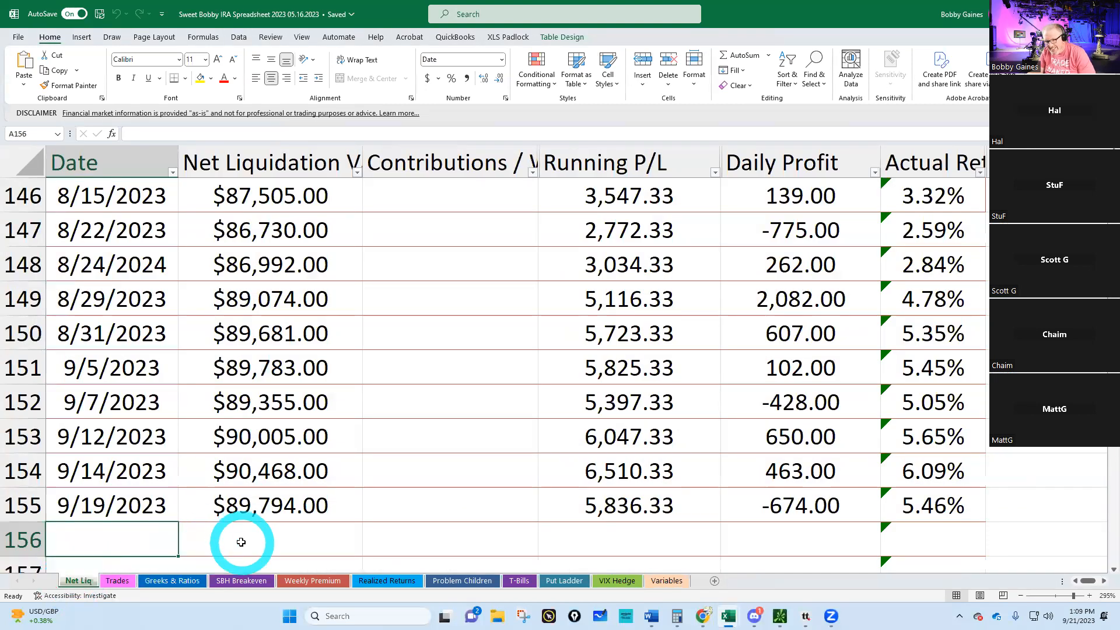
text(888)
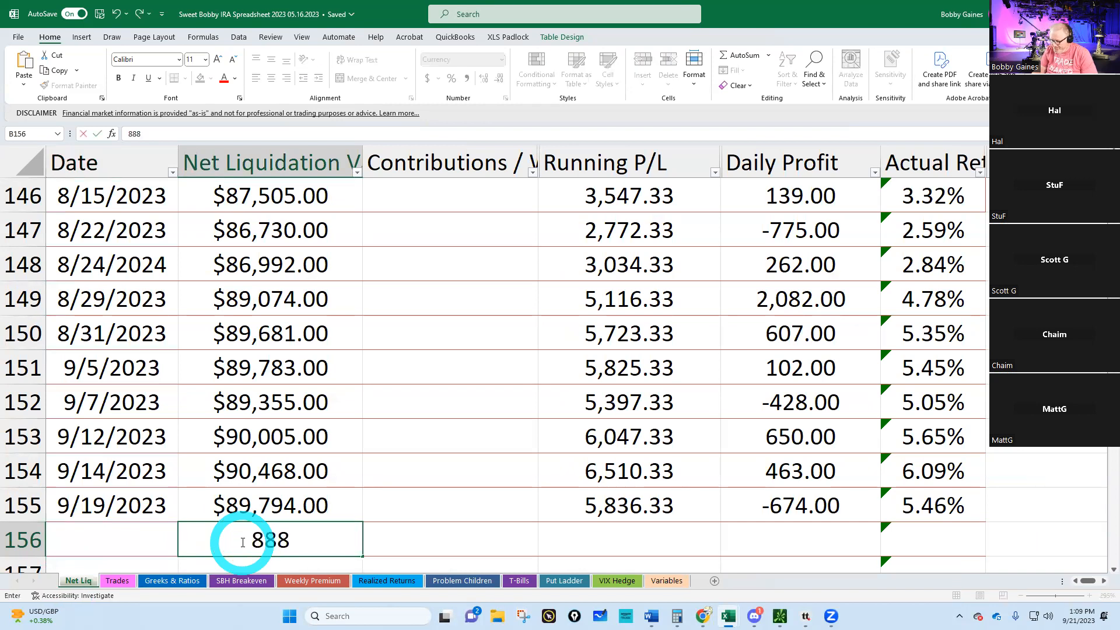
key(Enter)
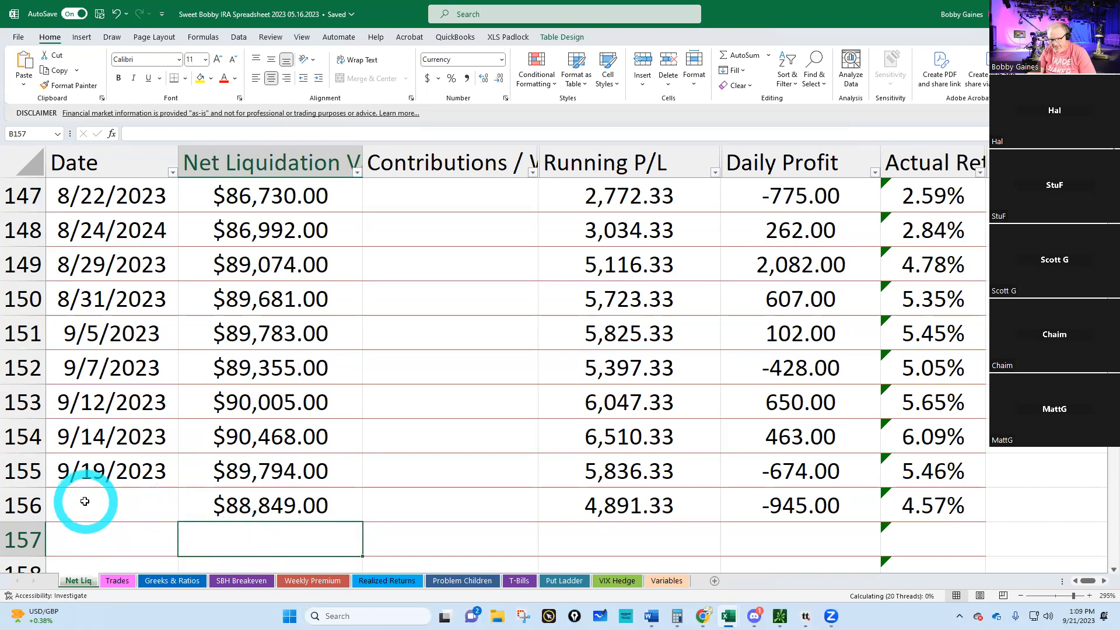
click(84, 504)
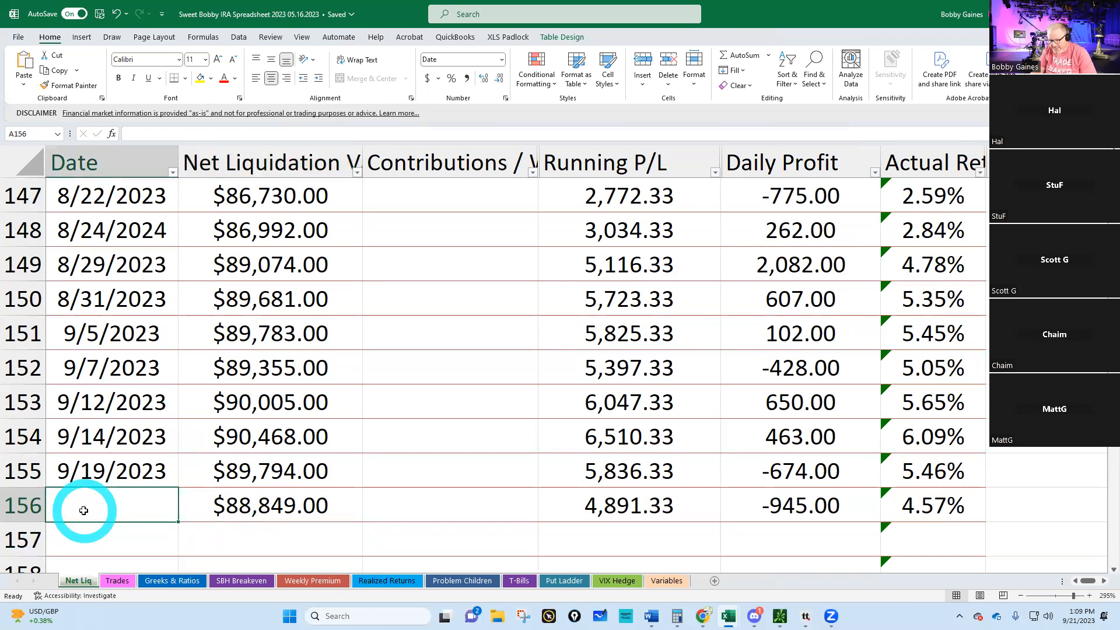
text(9)
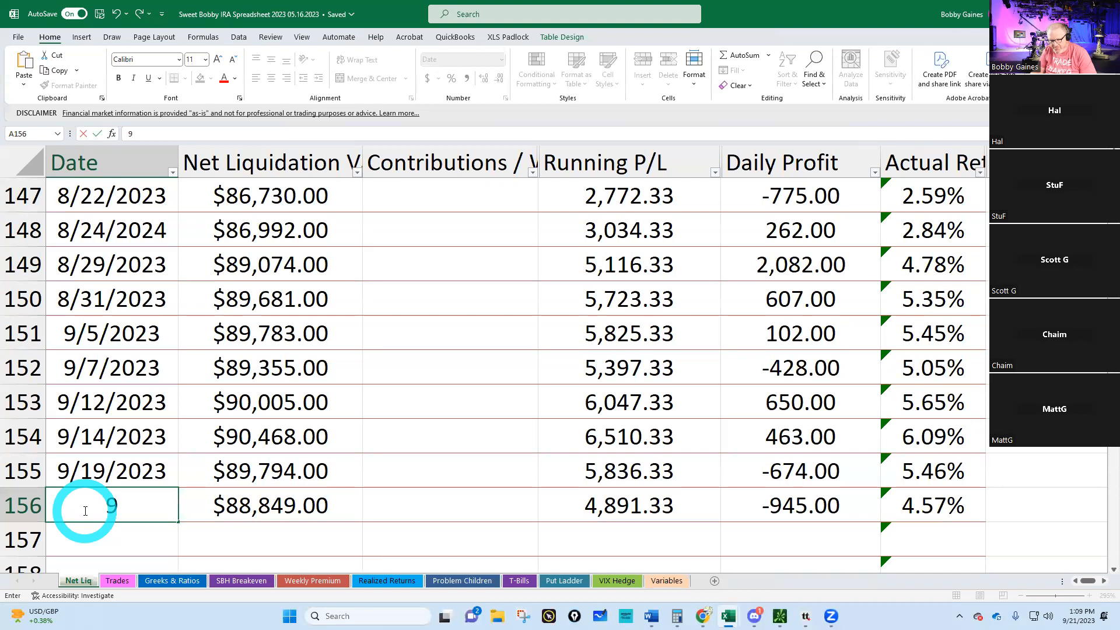
text(/21/2)
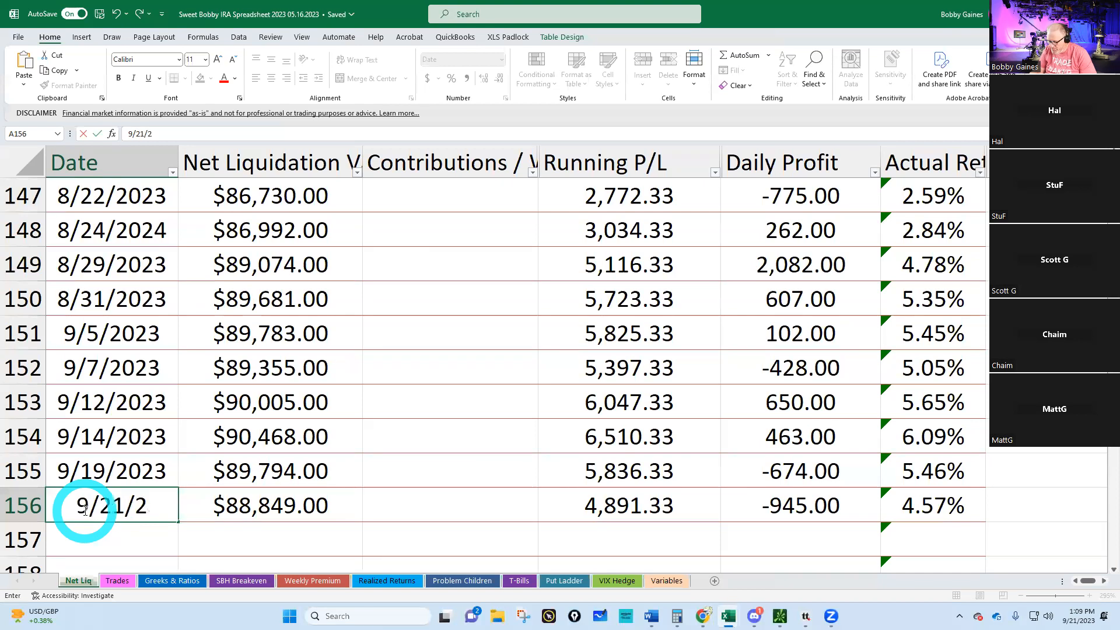
key(Enter)
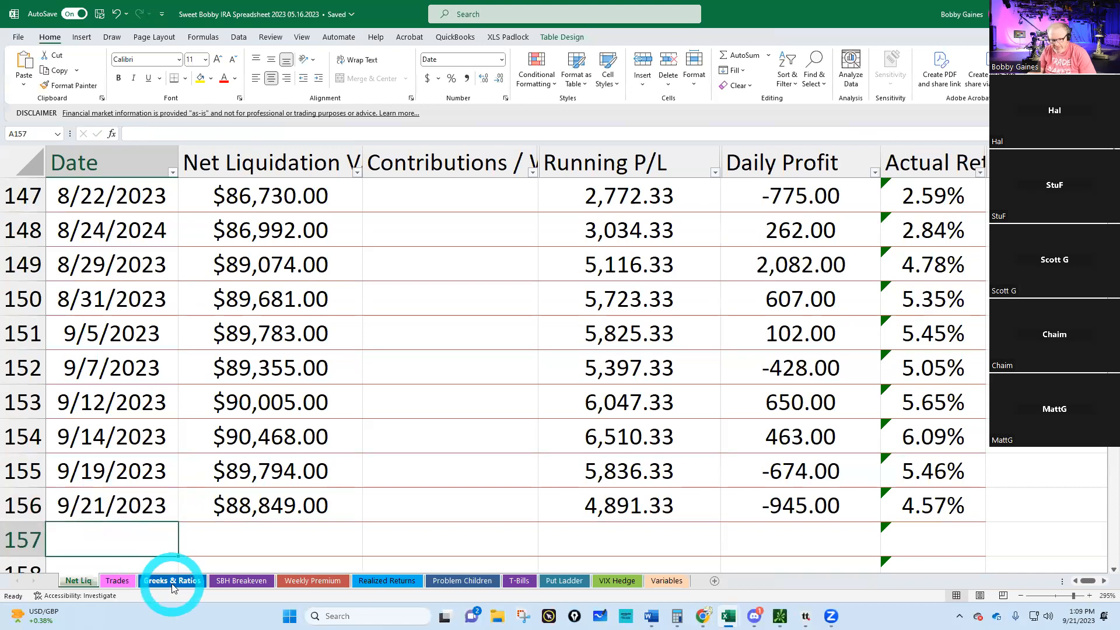
click(172, 581)
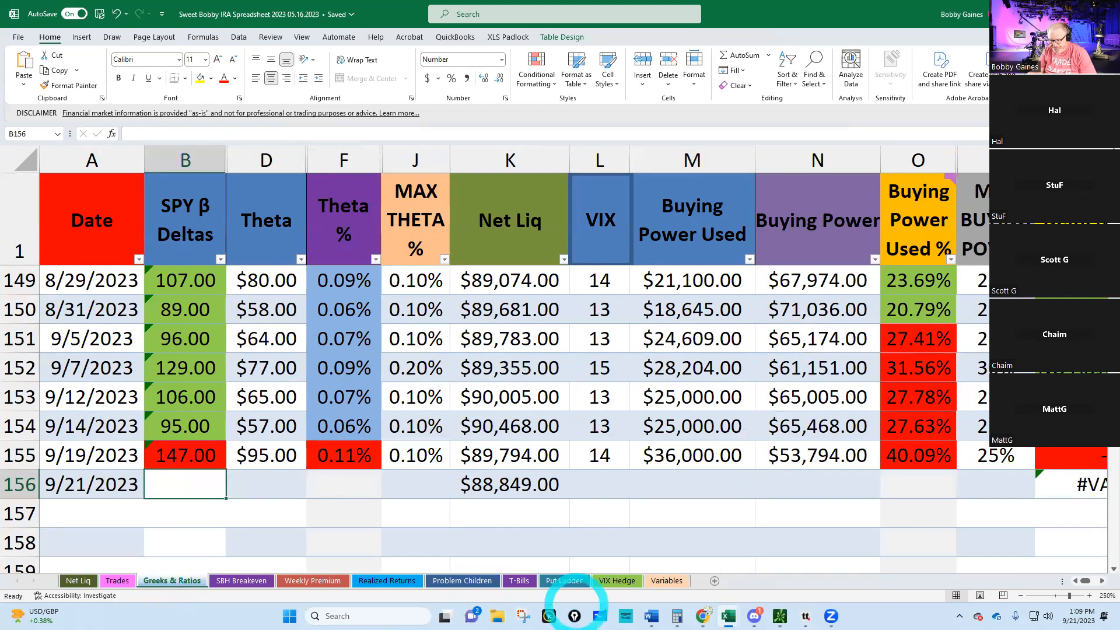
mouse_move(799, 614)
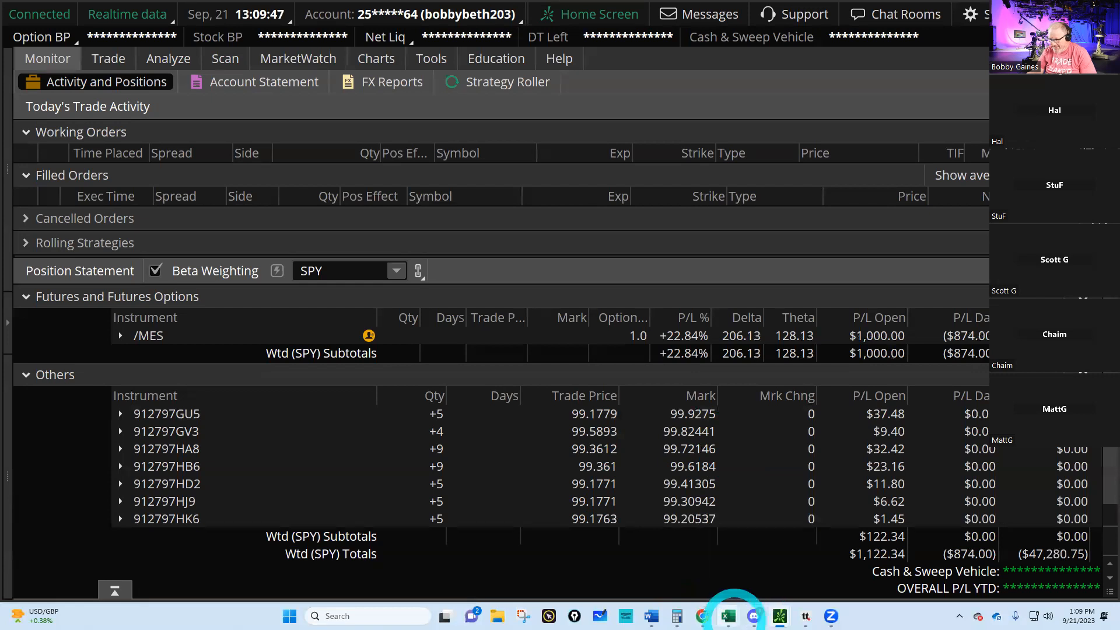
- Enter 206 SPY beta deltas, 128 theta, VIX 16 and 47200 buying power used in the 9/21/2023 row
click(730, 615)
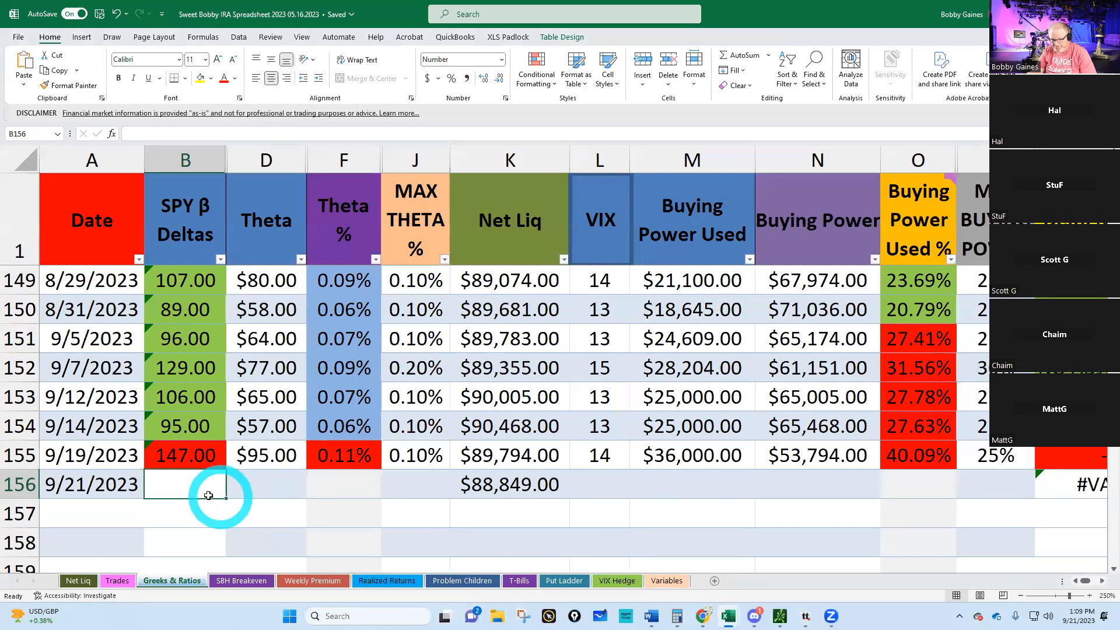
text(206)
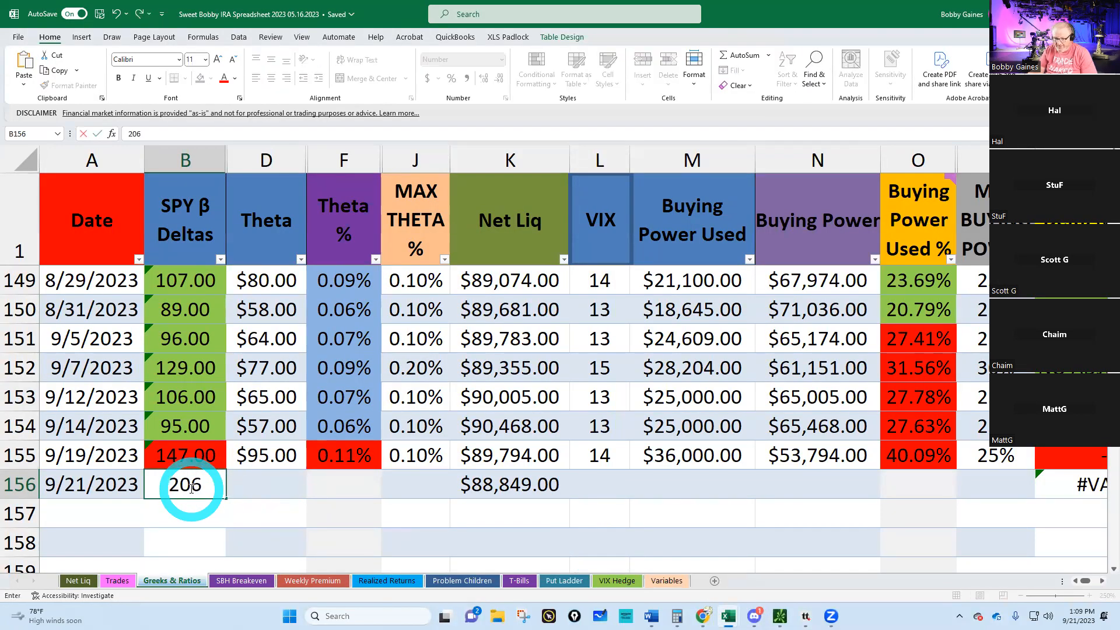
text(12)
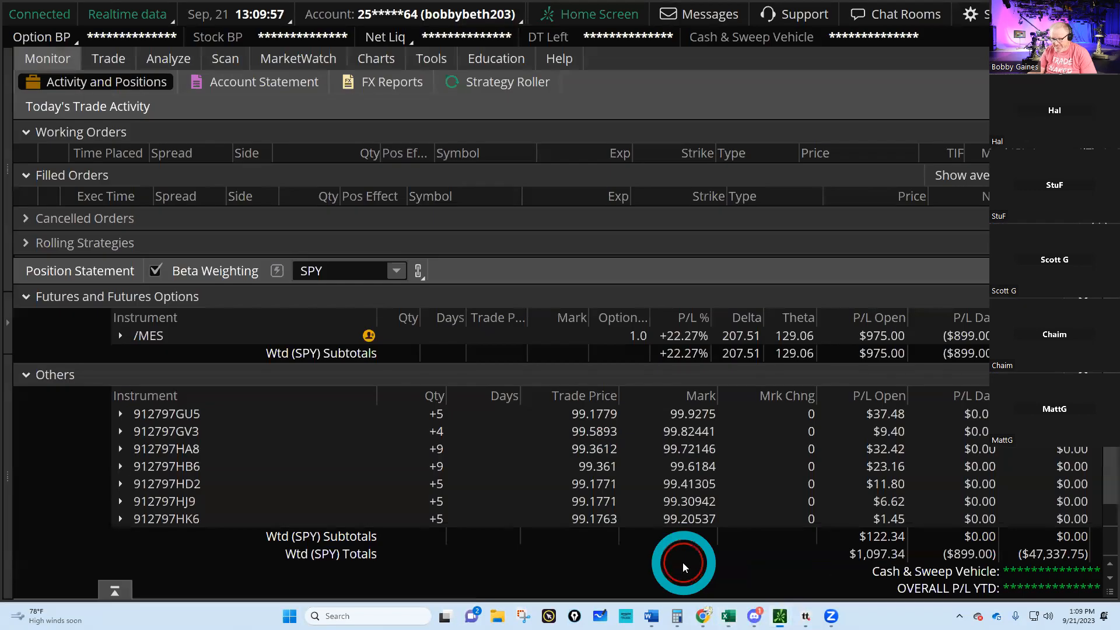
click(376, 58)
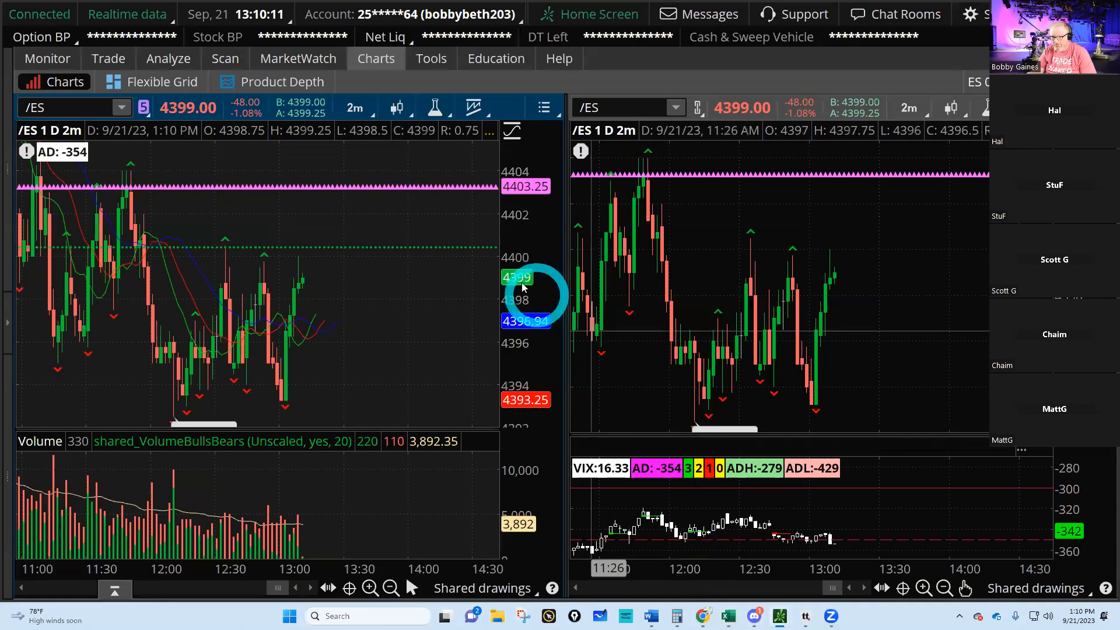
click(47, 59)
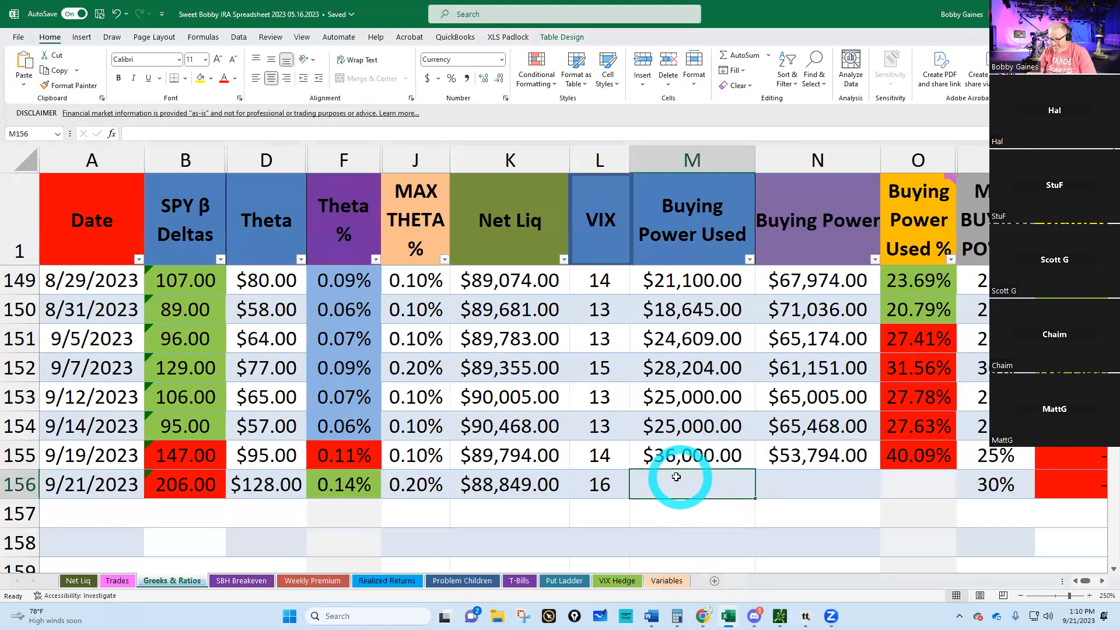
text(472)
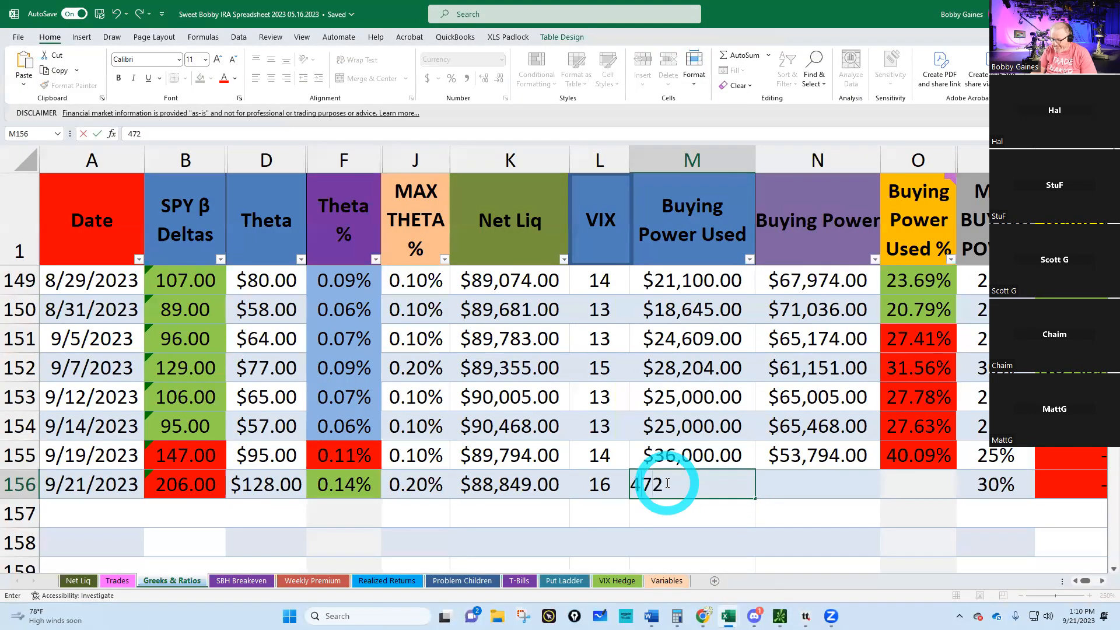
key(Enter)
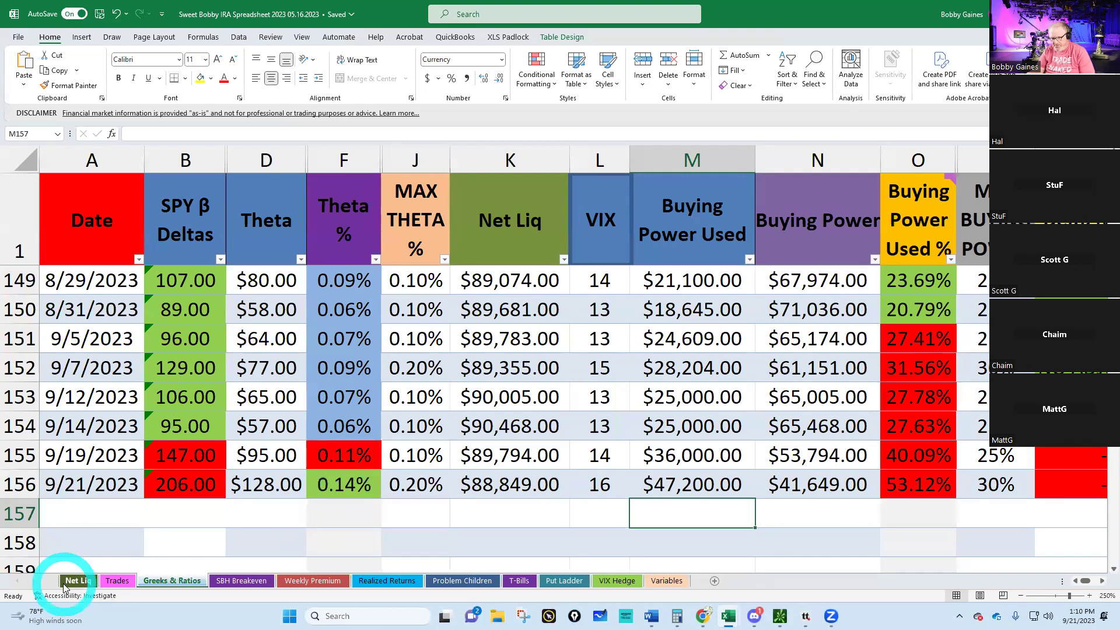
- Create and send a closing order buying back the two /MES 4050 puts at 9.25
click(116, 581)
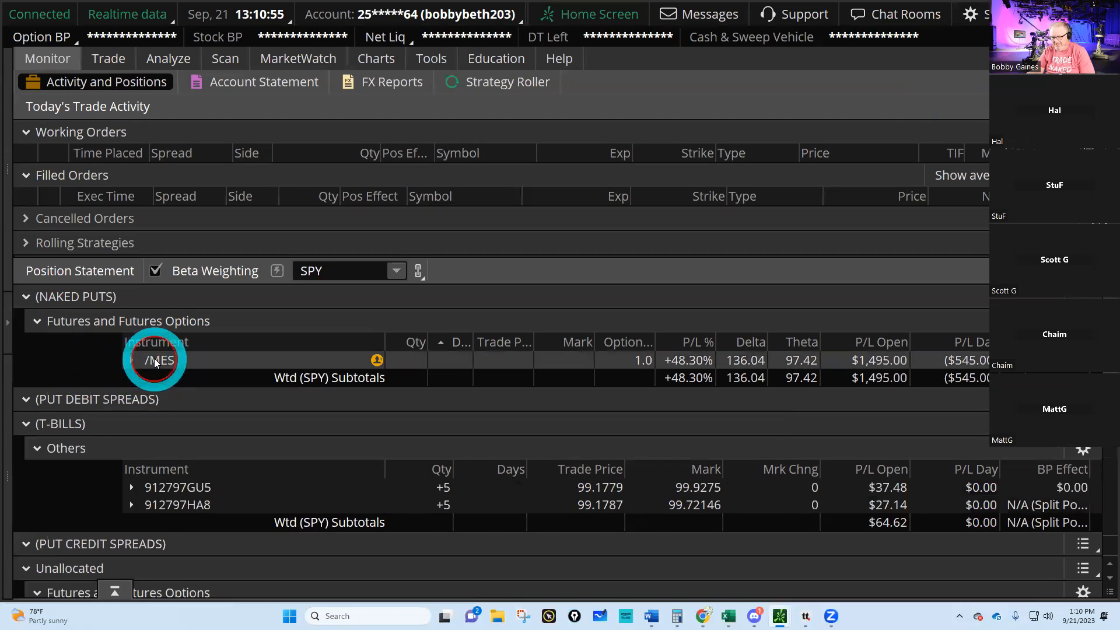
click(131, 359)
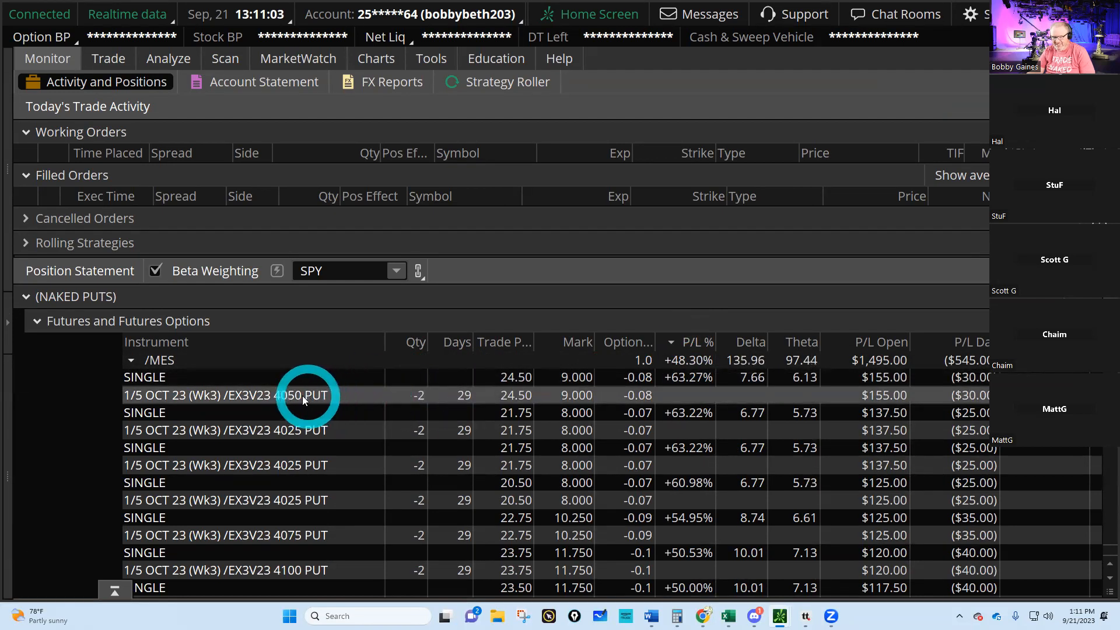
right_click(288, 394)
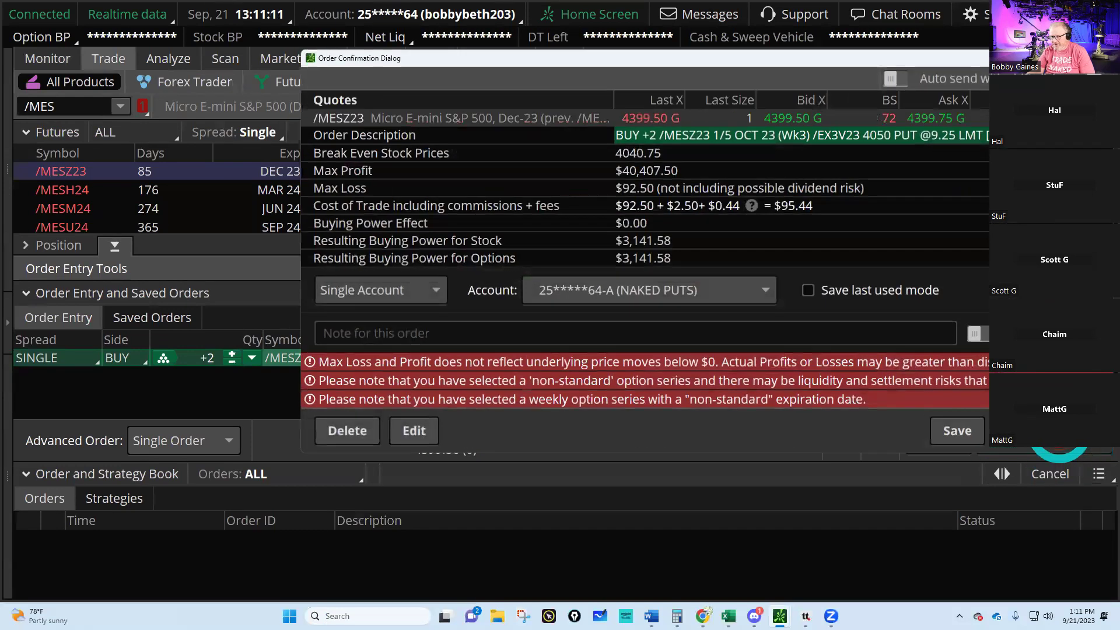
click(957, 430)
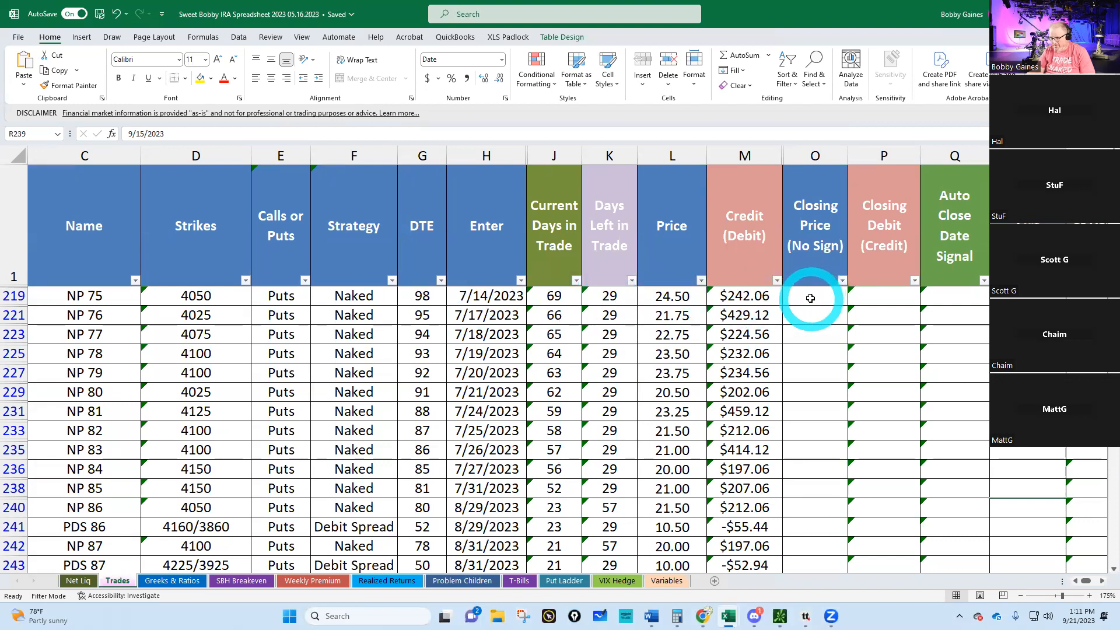
- Enter the 9.25 closing price and 9/21/2023 exit on the NP 75 4050 row so profit shows $146.62
text(9.25)
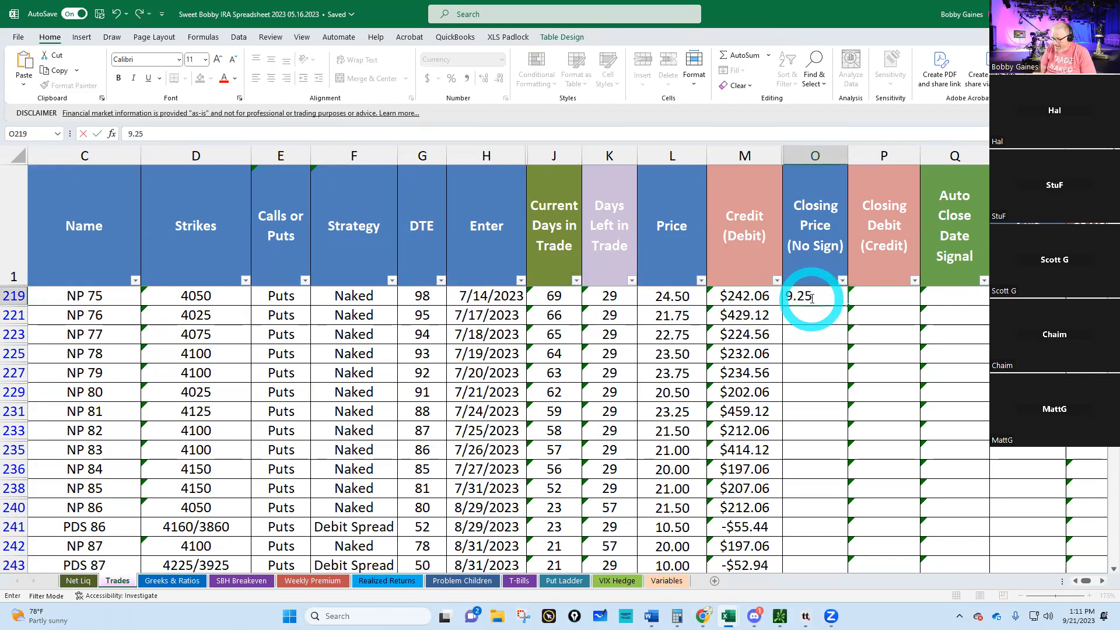
key(Enter)
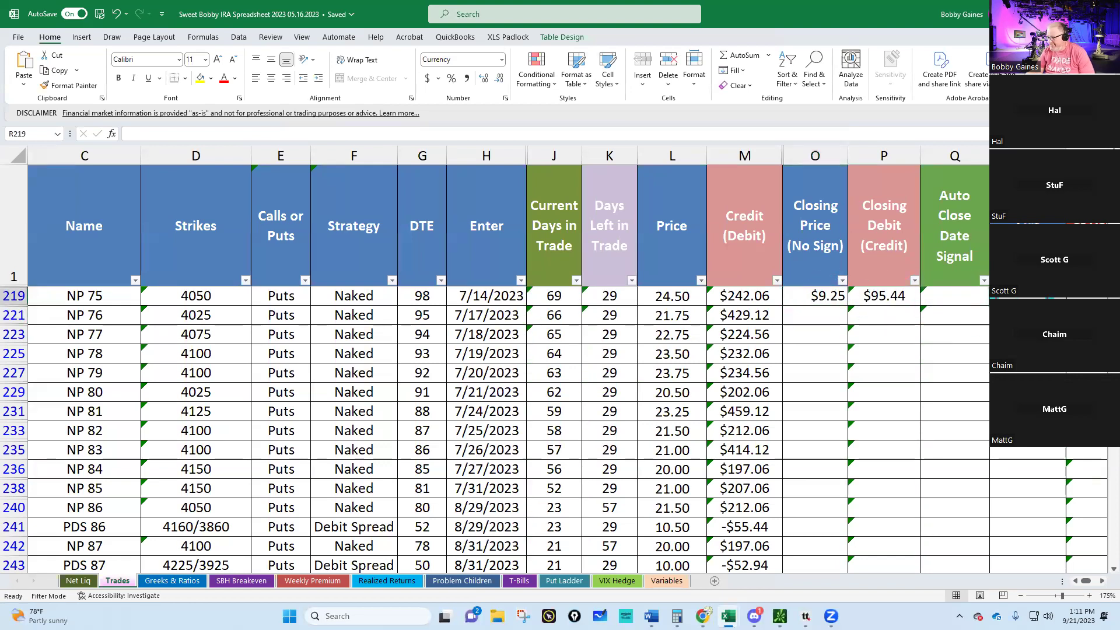
text(9)
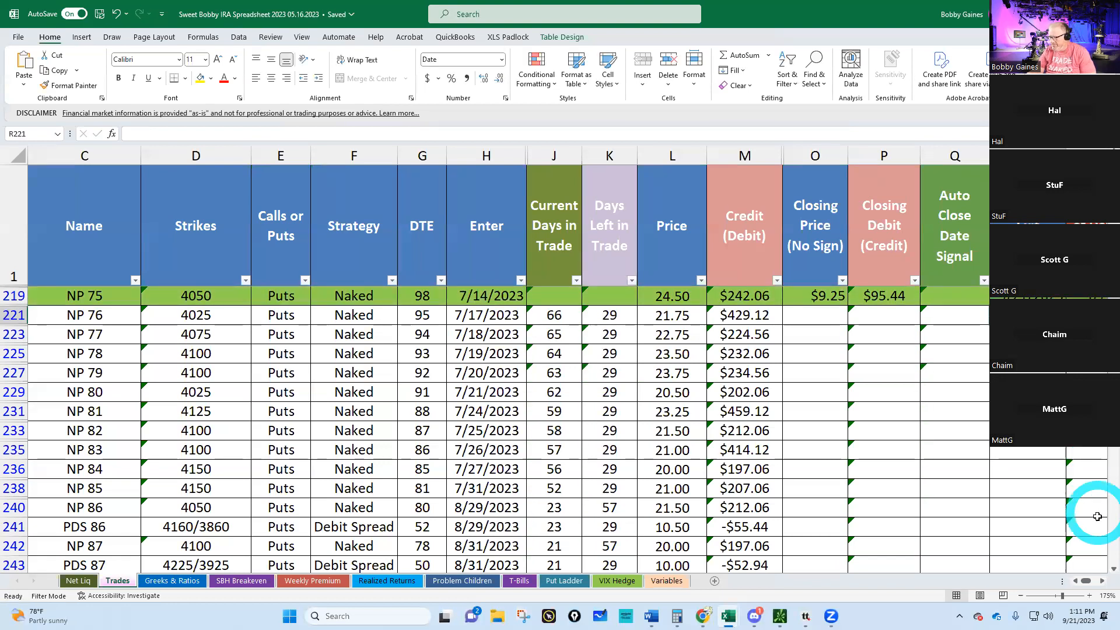
scroll(right, 3)
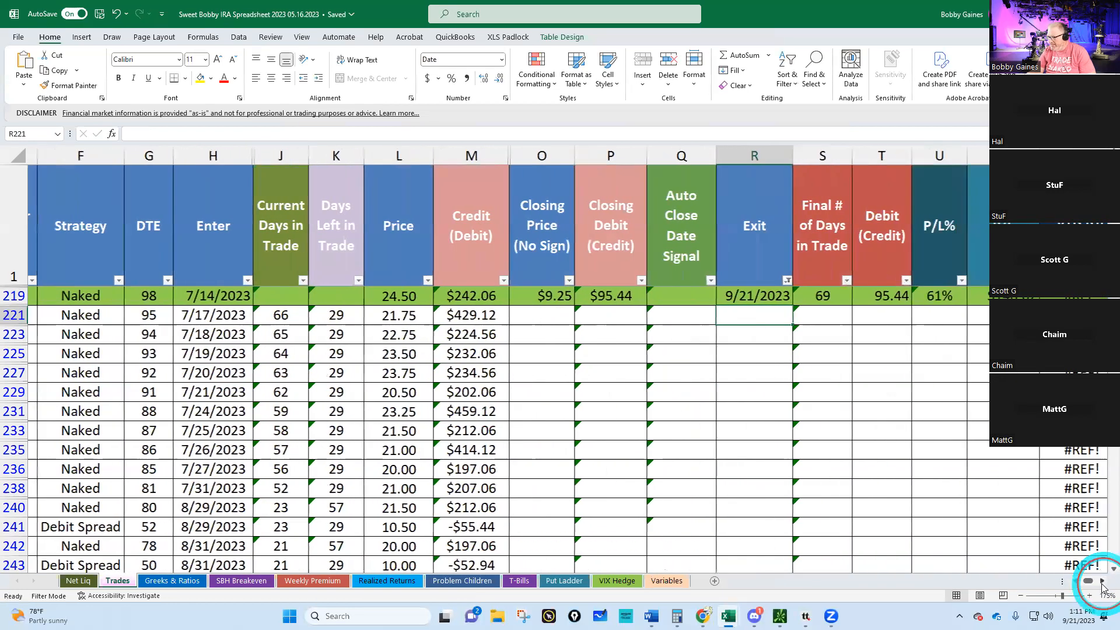
scroll(right, 3)
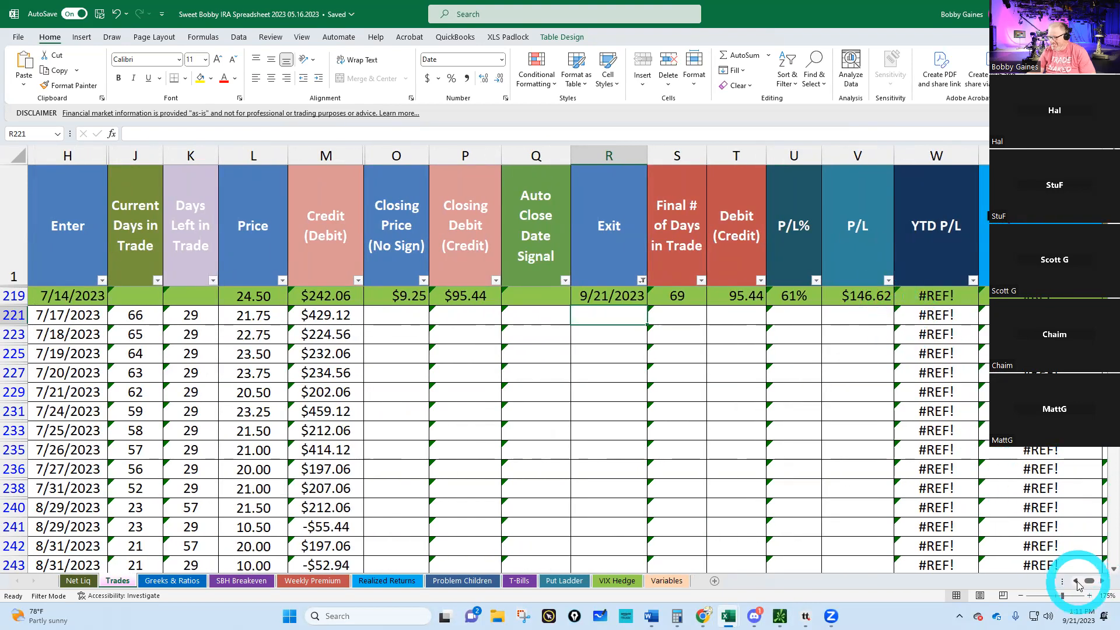
scroll(left, 3)
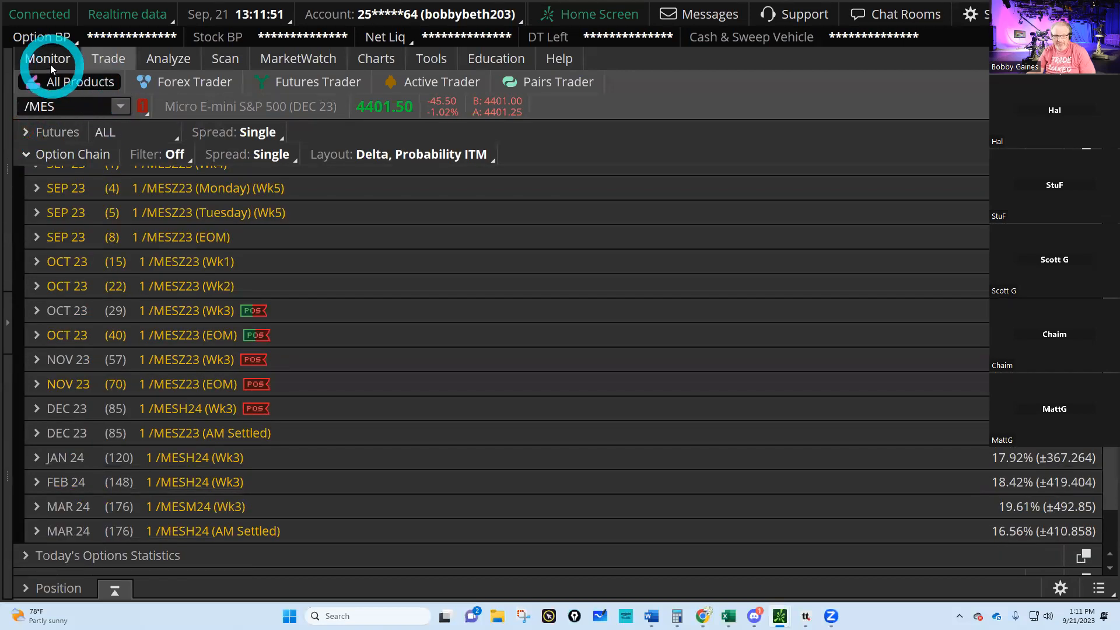
- Confirm the 4050 put order filled and collapse Futures and Futures Options to its +47.37% subtotal
click(47, 59)
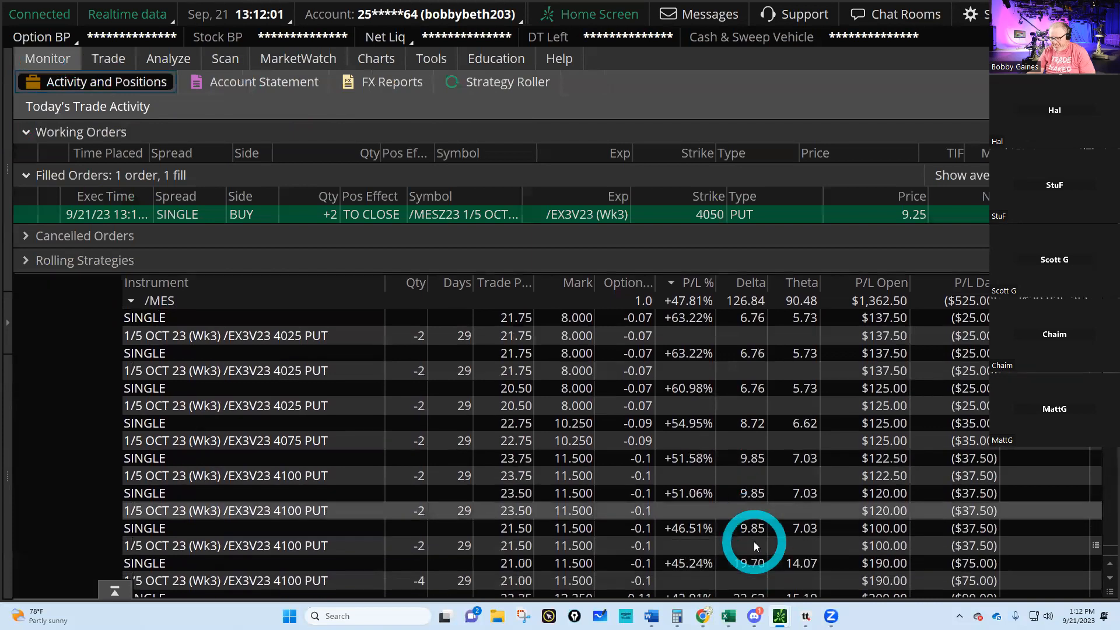
scroll(down, 3)
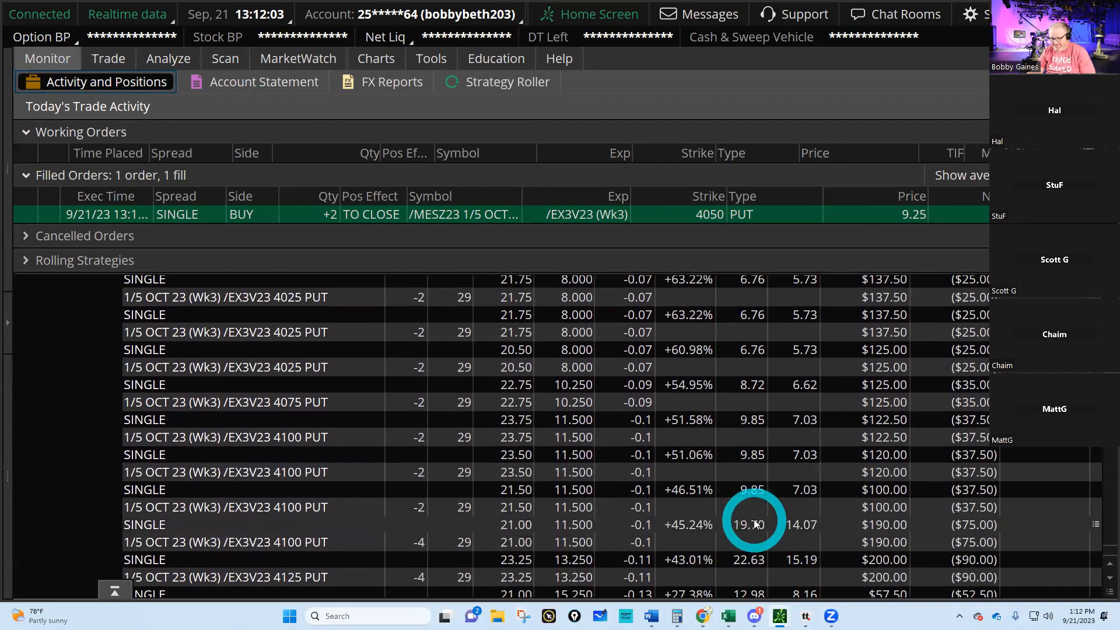
scroll(down, 3)
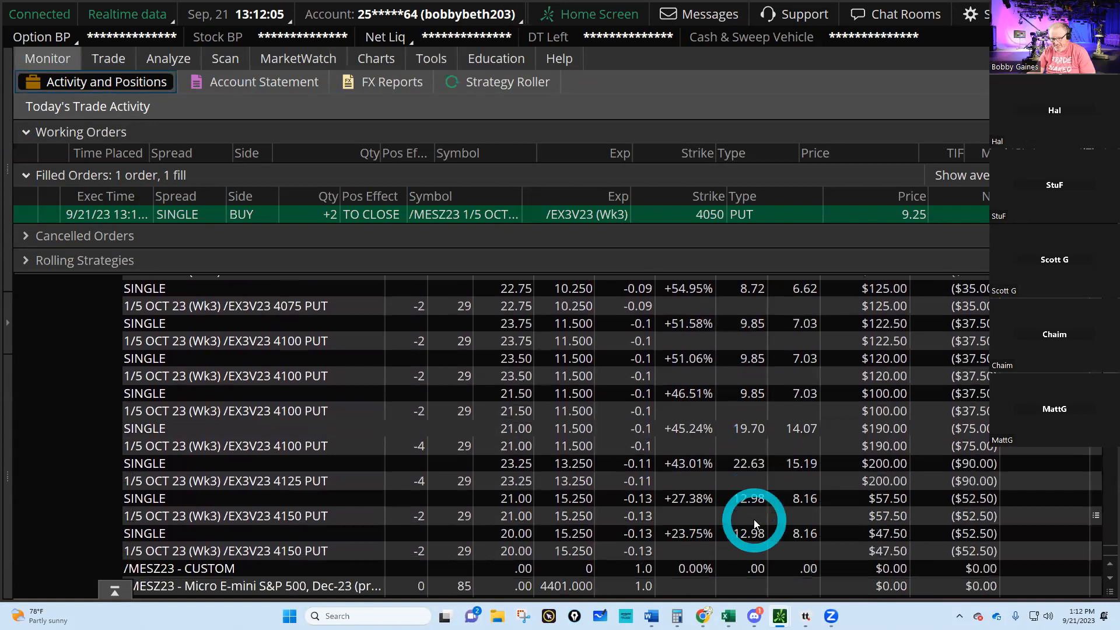
scroll(down, 3)
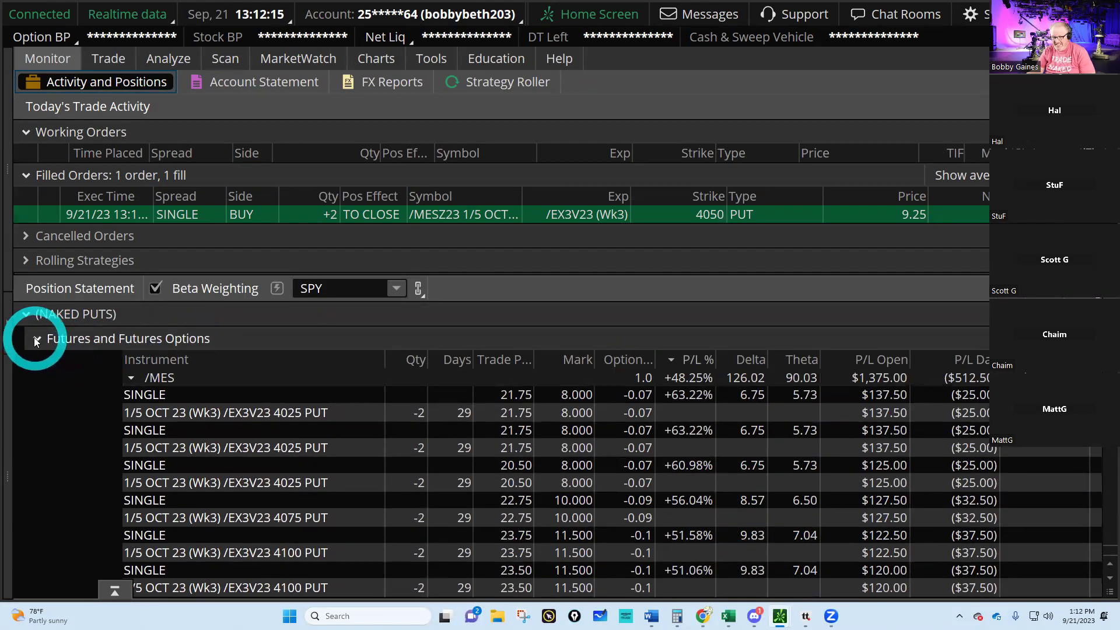
click(33, 339)
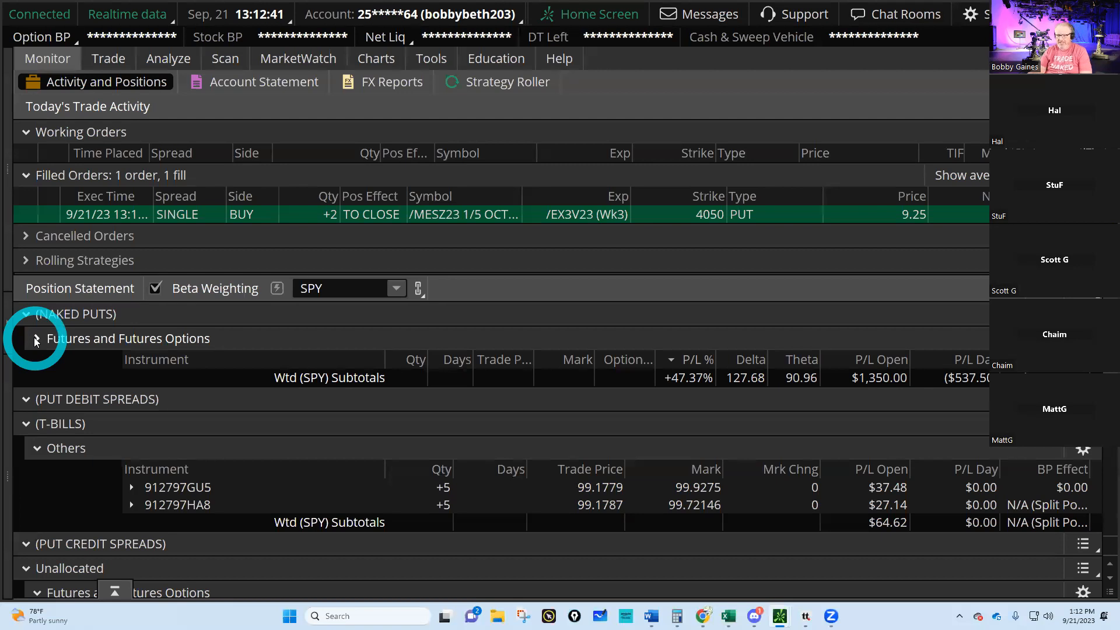
- Select the second account and show its five-day net liquidating values ($28,091.36 for 9/21/23)
click(439, 14)
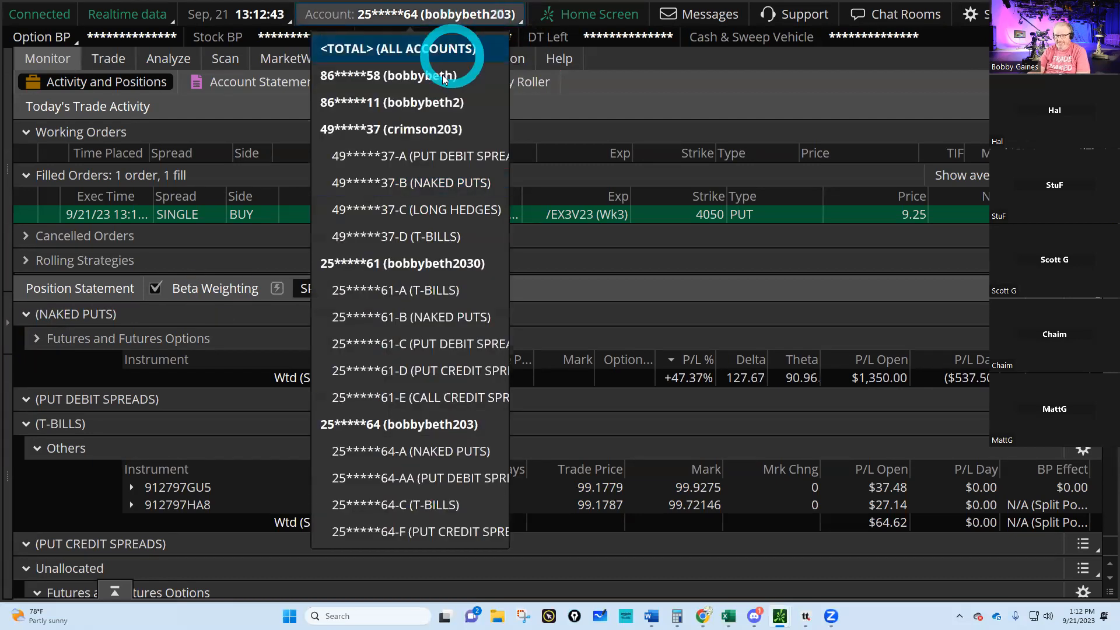
mouse_move(419, 289)
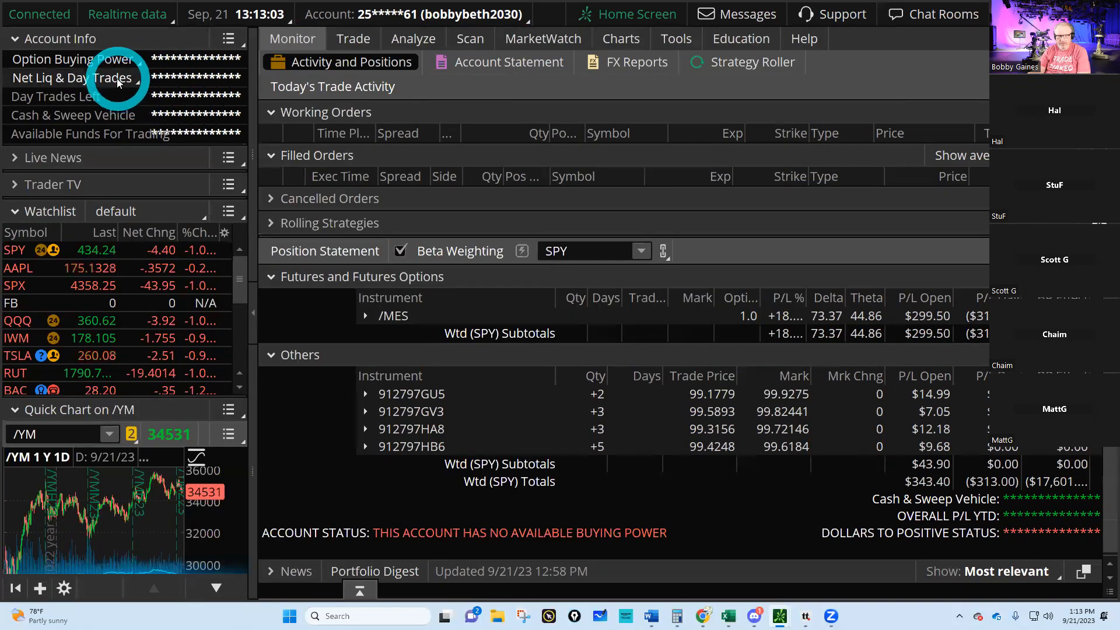
click(76, 77)
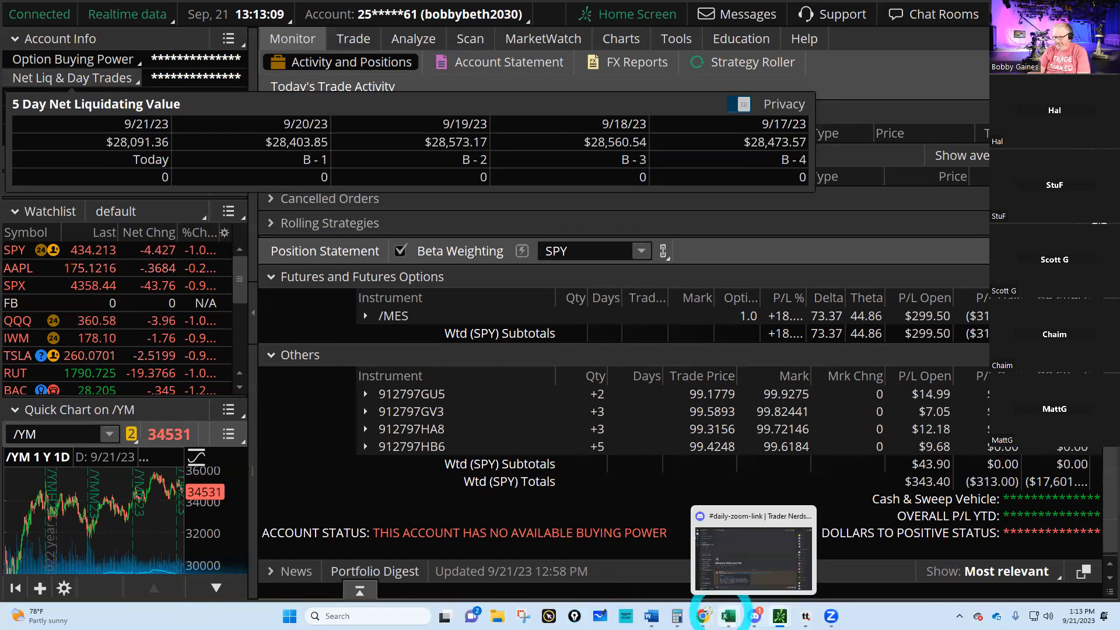
click(726, 616)
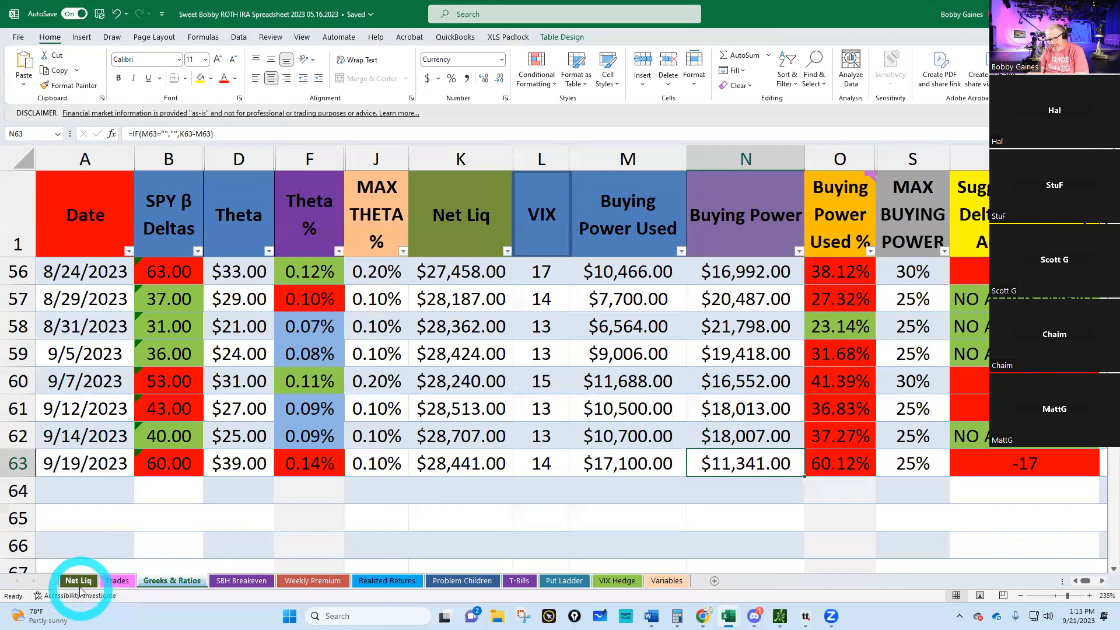
- Add a 9/21/2023 row with $28,096.00 net liquidation on the Roth IRA Net Liq sheet
click(78, 581)
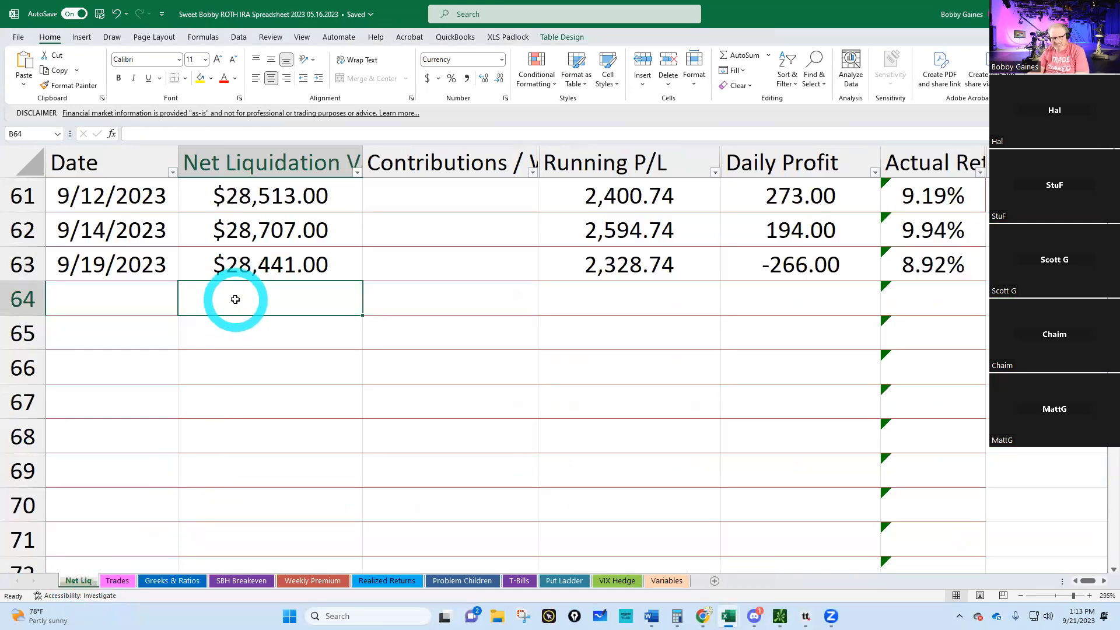
text(28096)
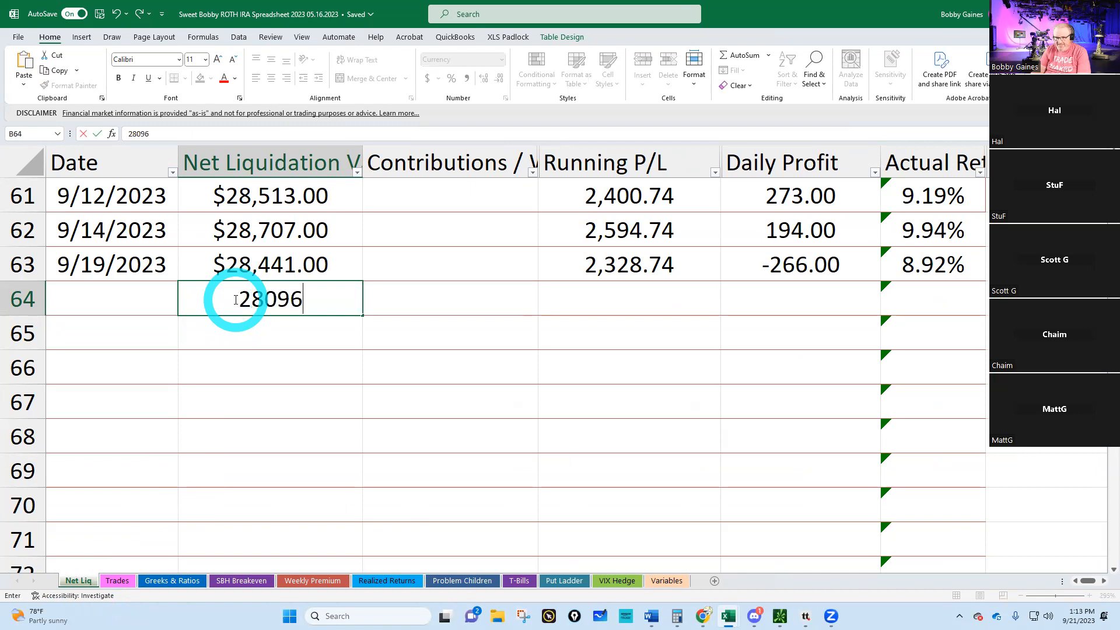
key(Enter)
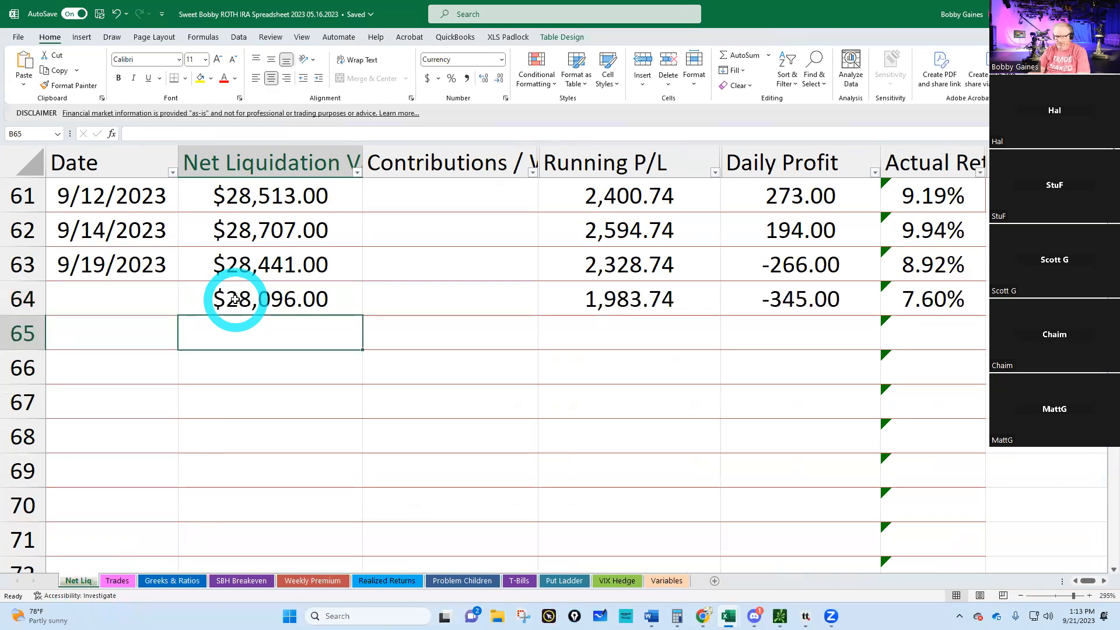
text(9/21/23)
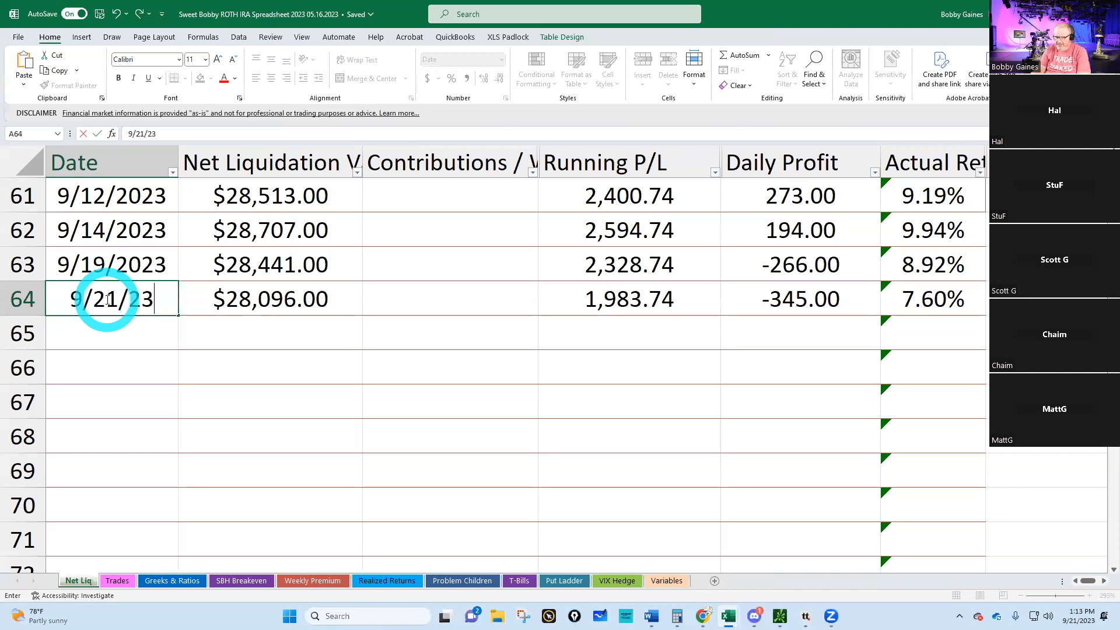
click(172, 581)
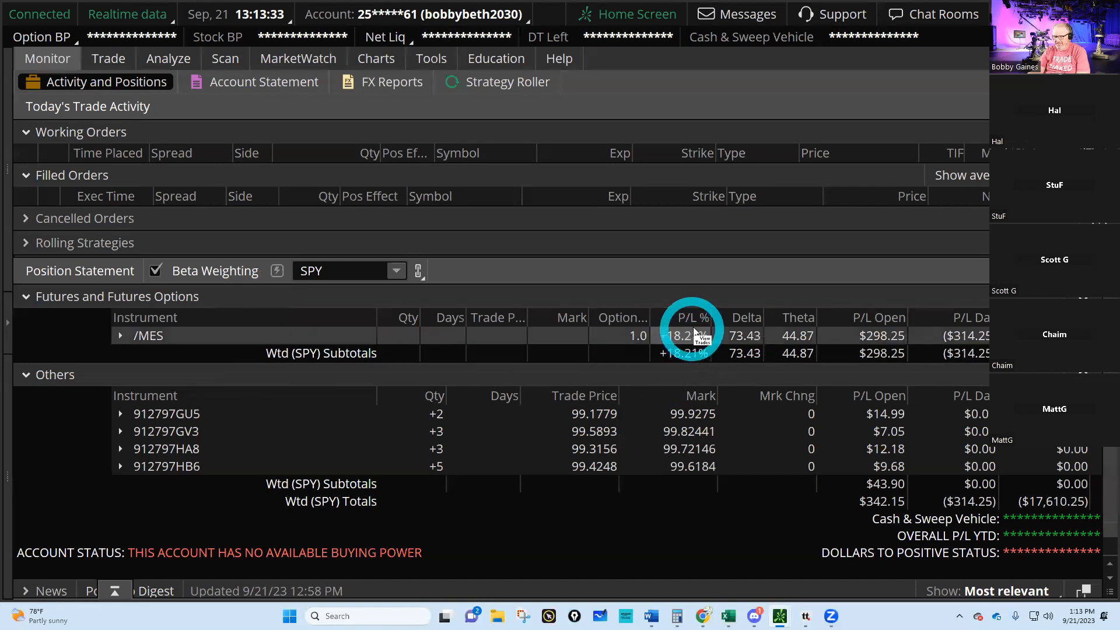
mouse_move(817, 338)
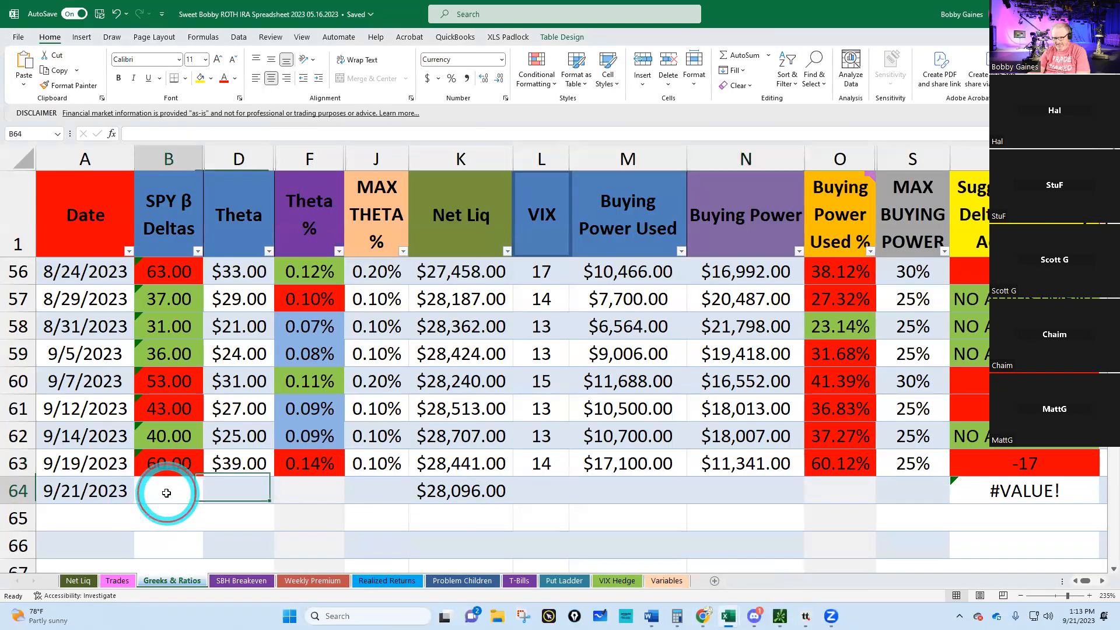
- Fill the Greeks & Ratios row with 73 deltas, $45 theta, VIX 16 and $17,600 buying power used
text(73.00)
click(238, 492)
text($45.00)
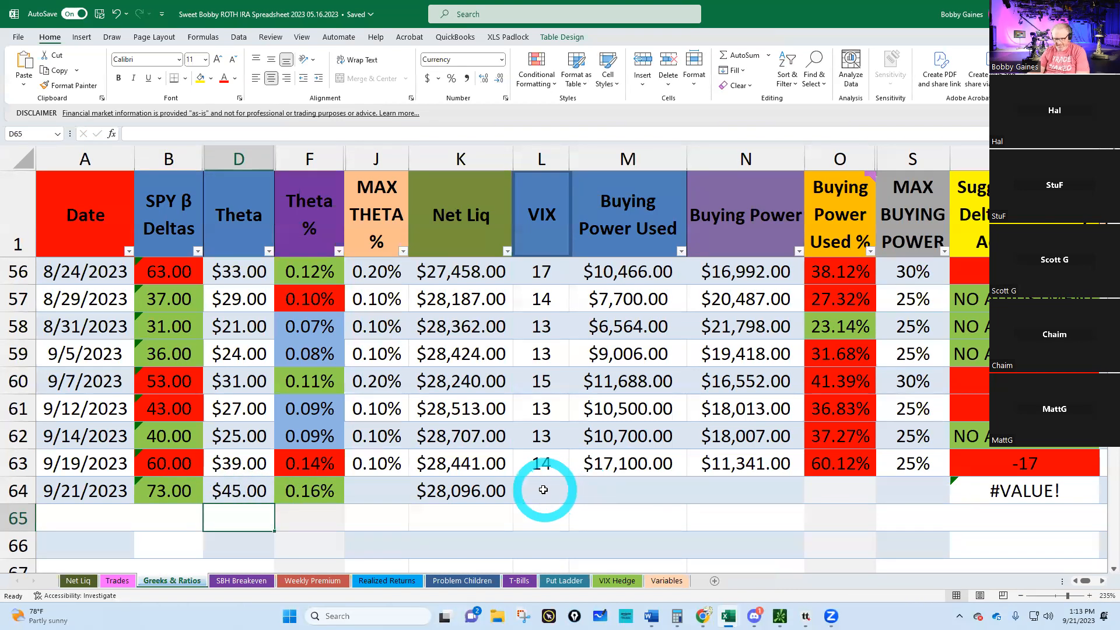
text(16)
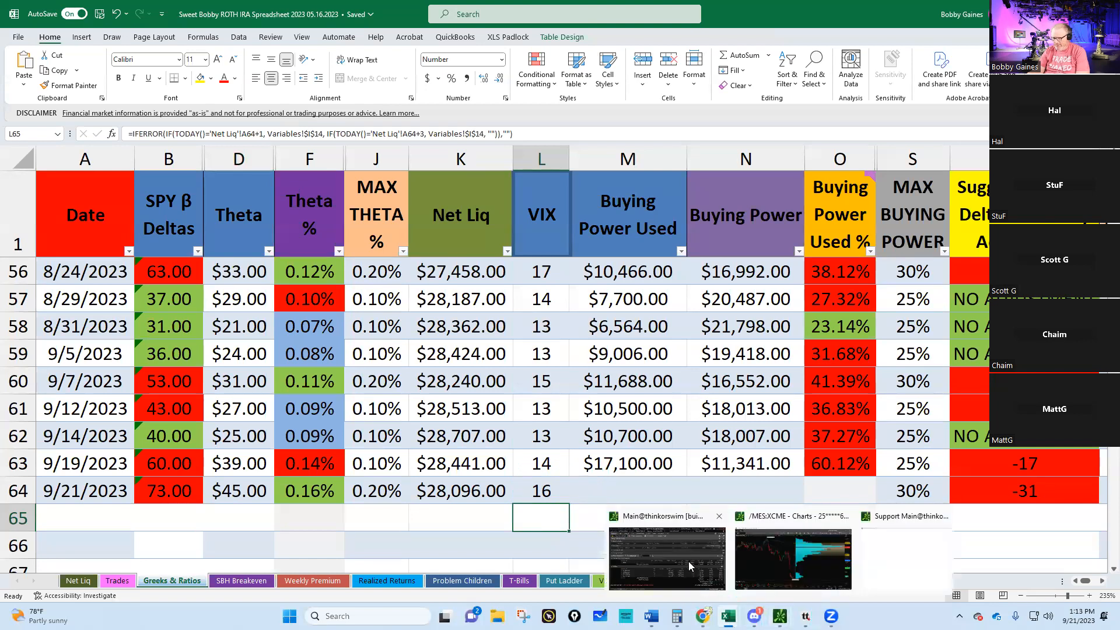
click(666, 558)
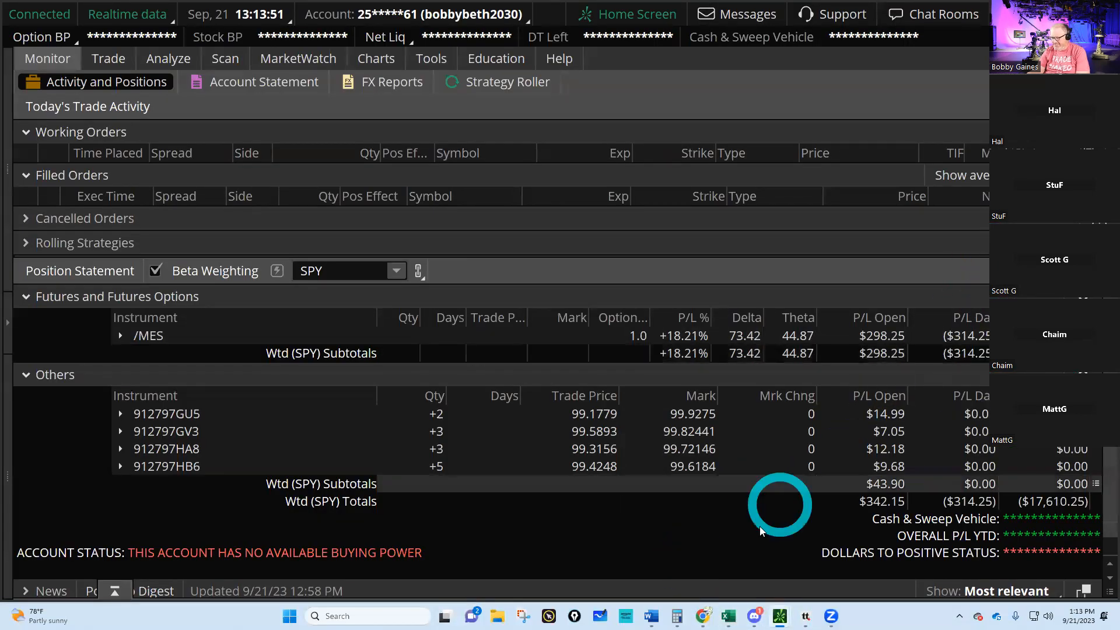
click(728, 616)
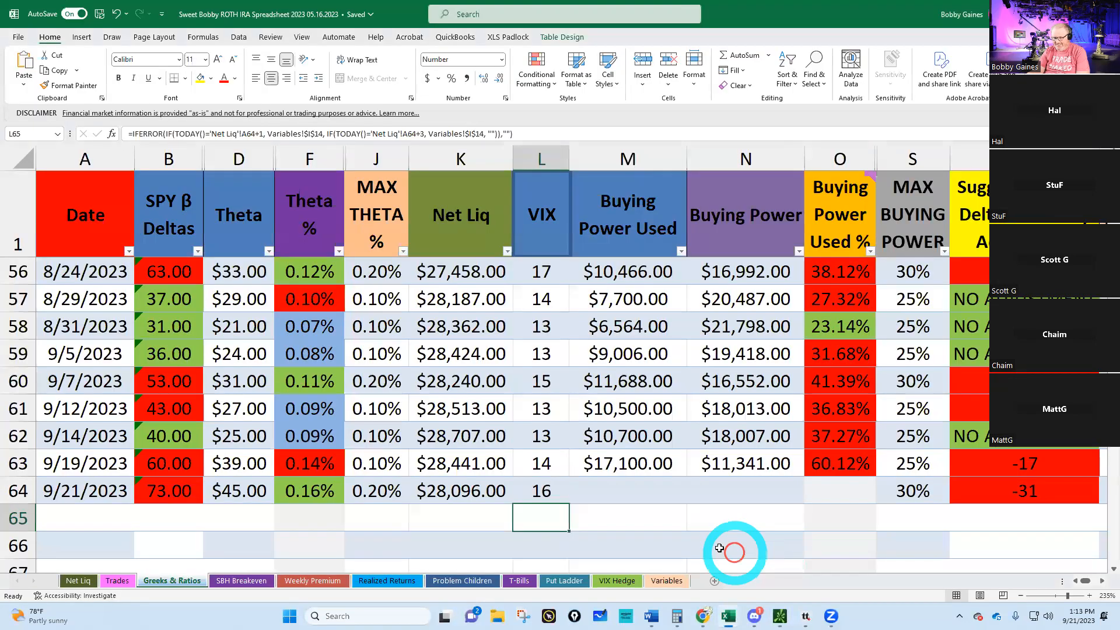
text(17)
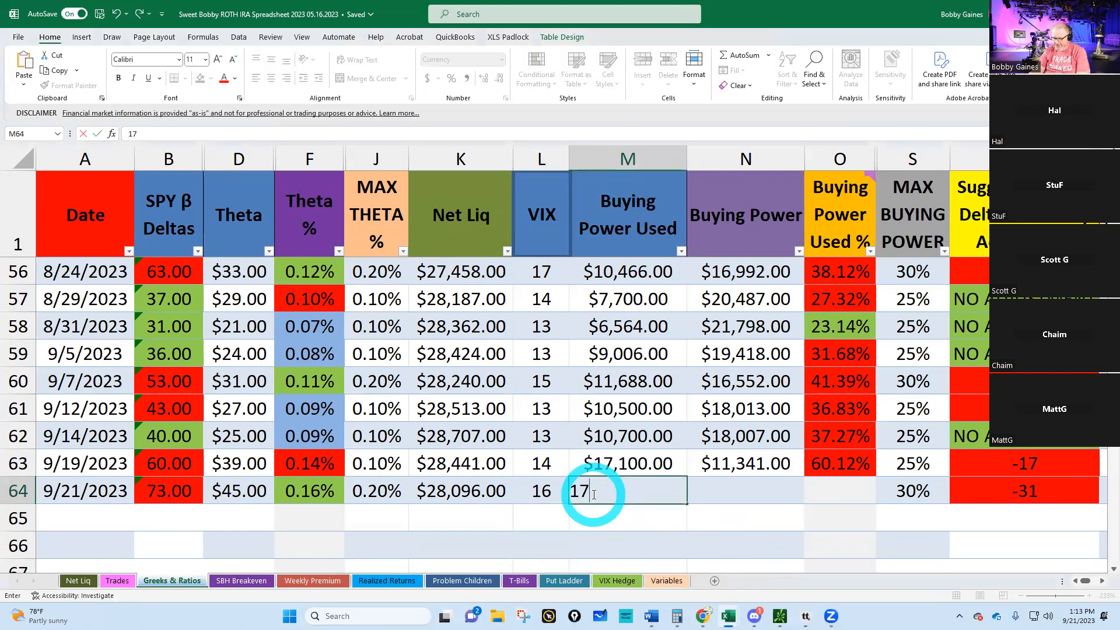
key(enter)
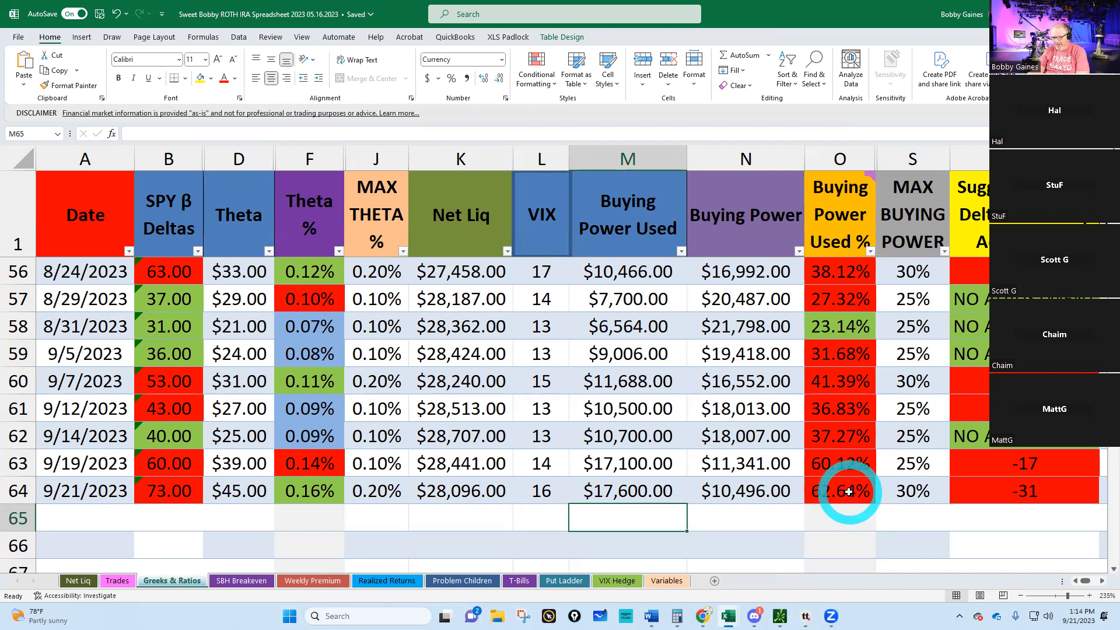
click(117, 581)
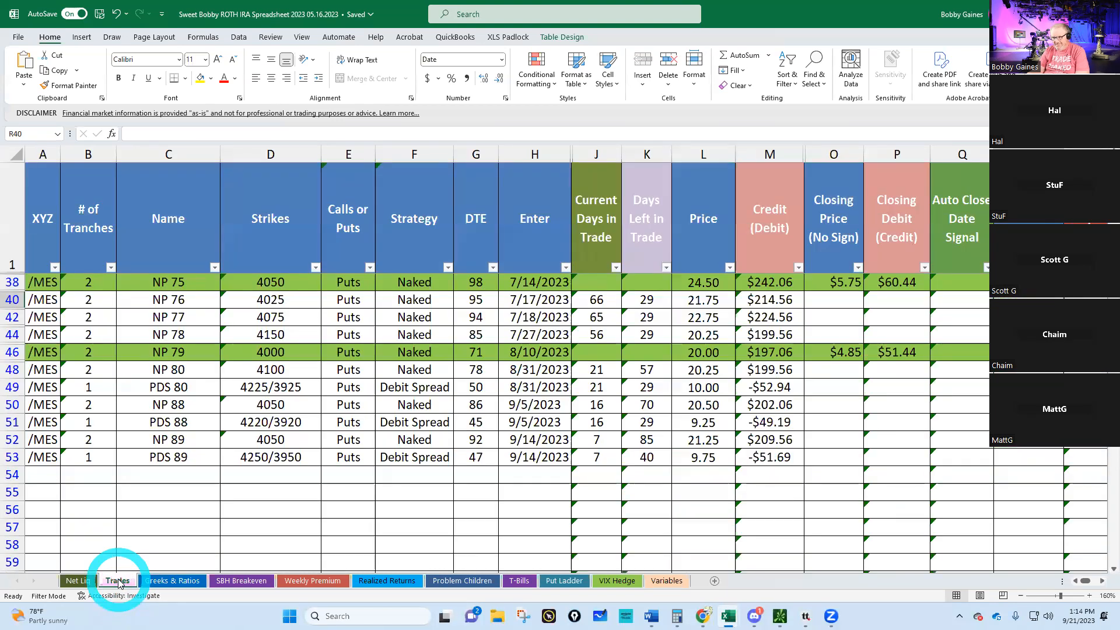
- Group positions by account and create a BUY +2 Oct 4000 PUT @7.25 LMT closing order
scroll(down, 3)
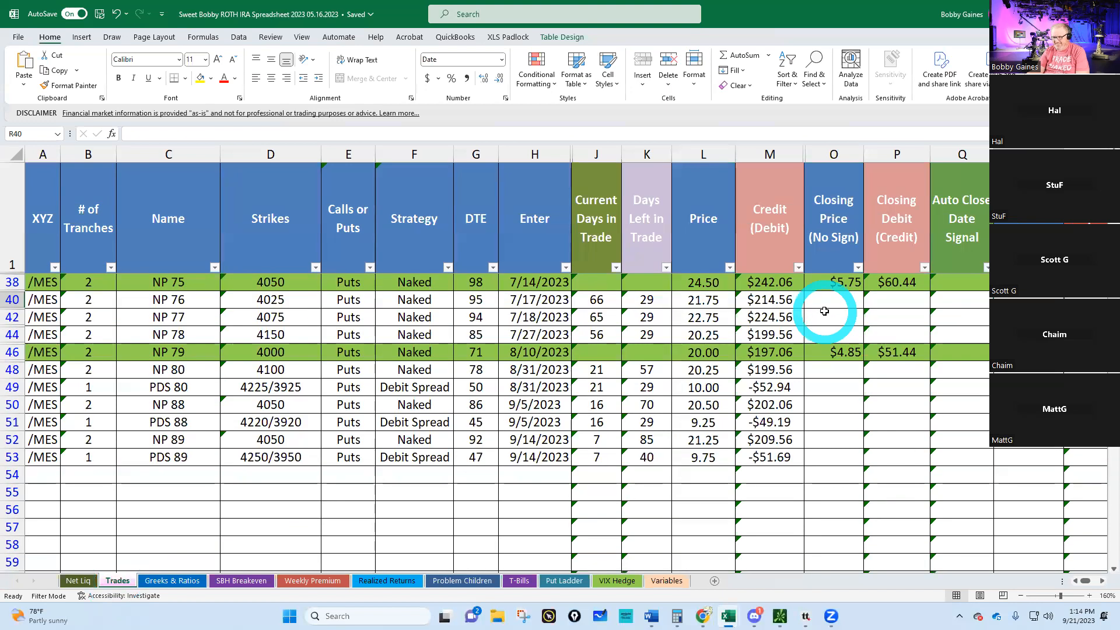
mouse_move(730, 616)
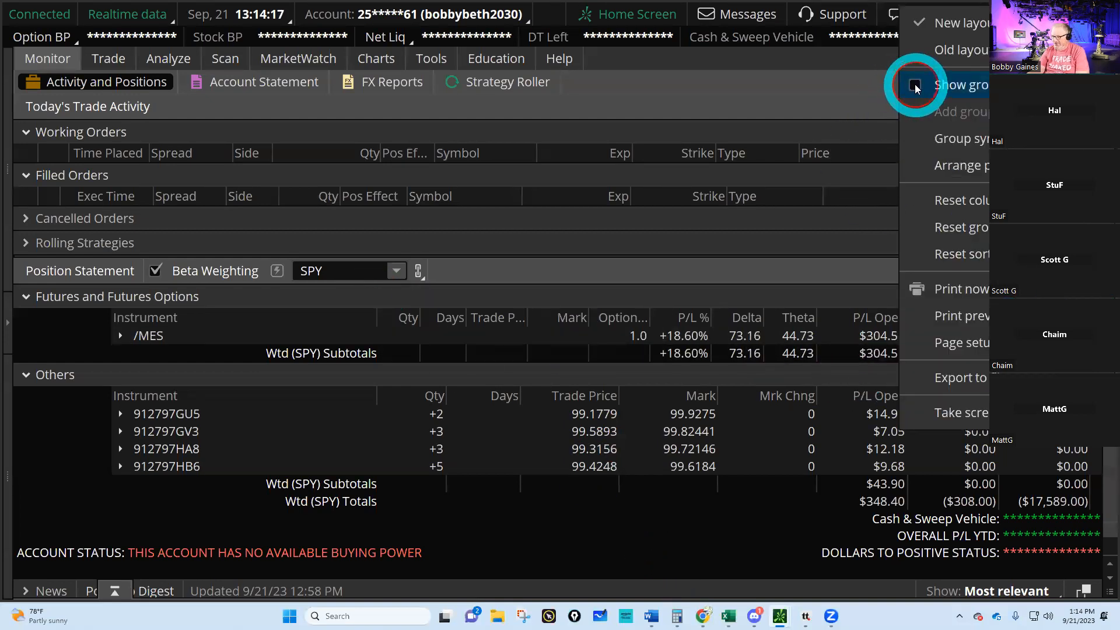
click(915, 84)
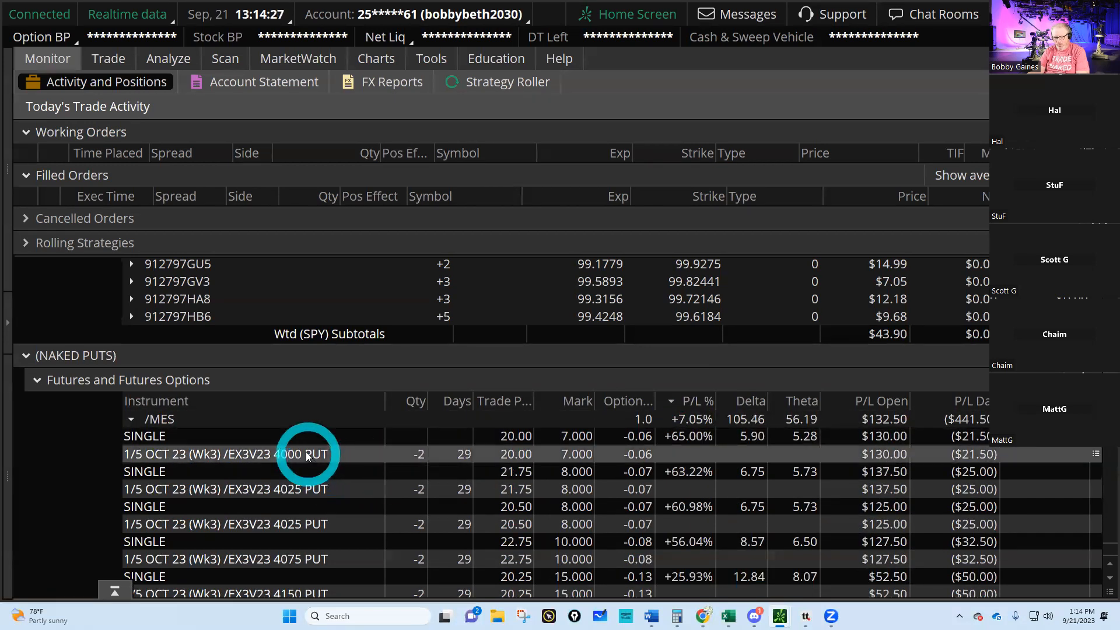
right_click(307, 454)
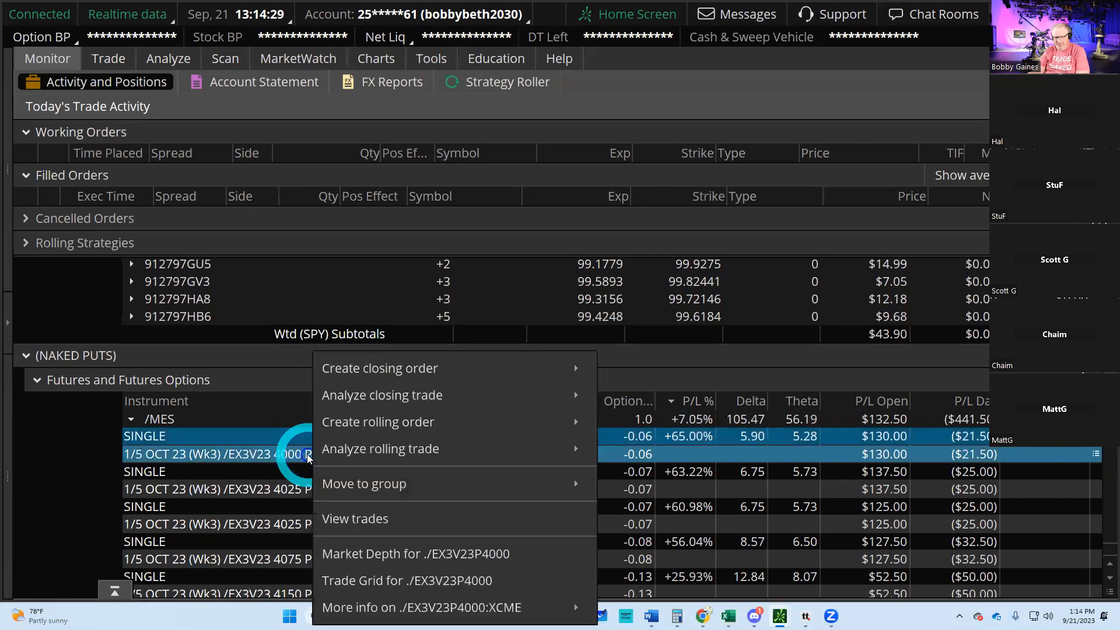
mouse_move(381, 367)
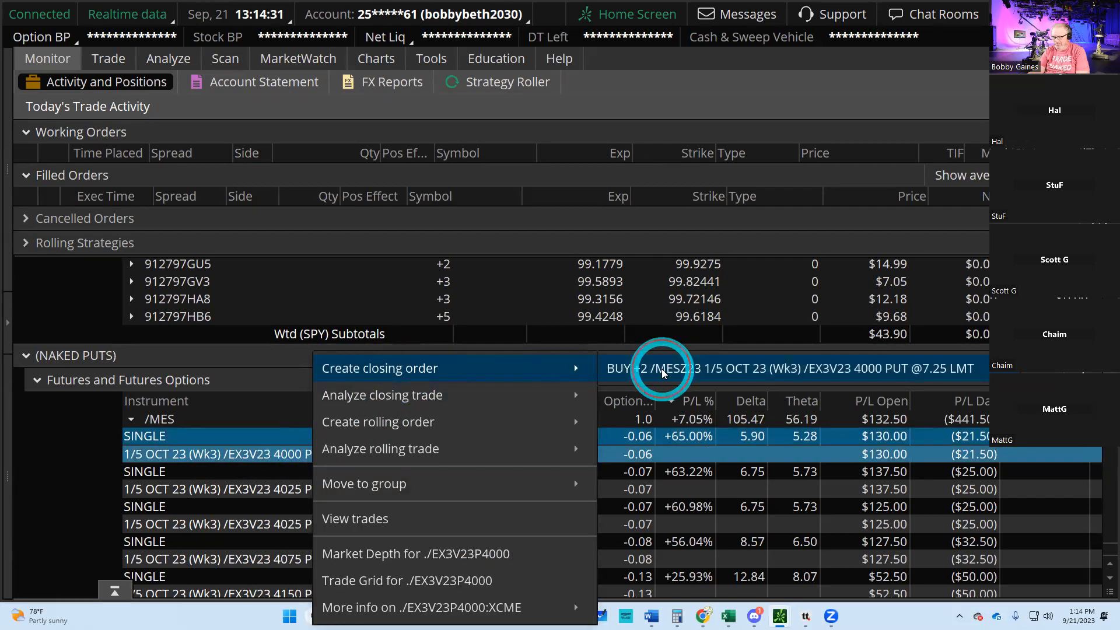
click(379, 367)
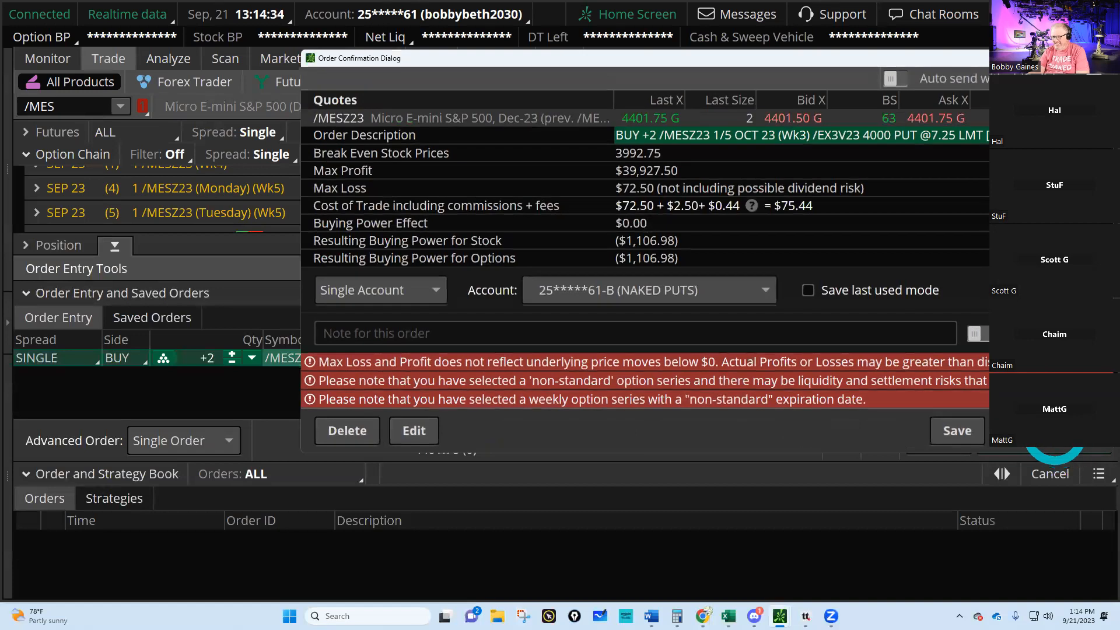
- Confirm and send the 4000 put order, then view the fill on the positions page
click(957, 431)
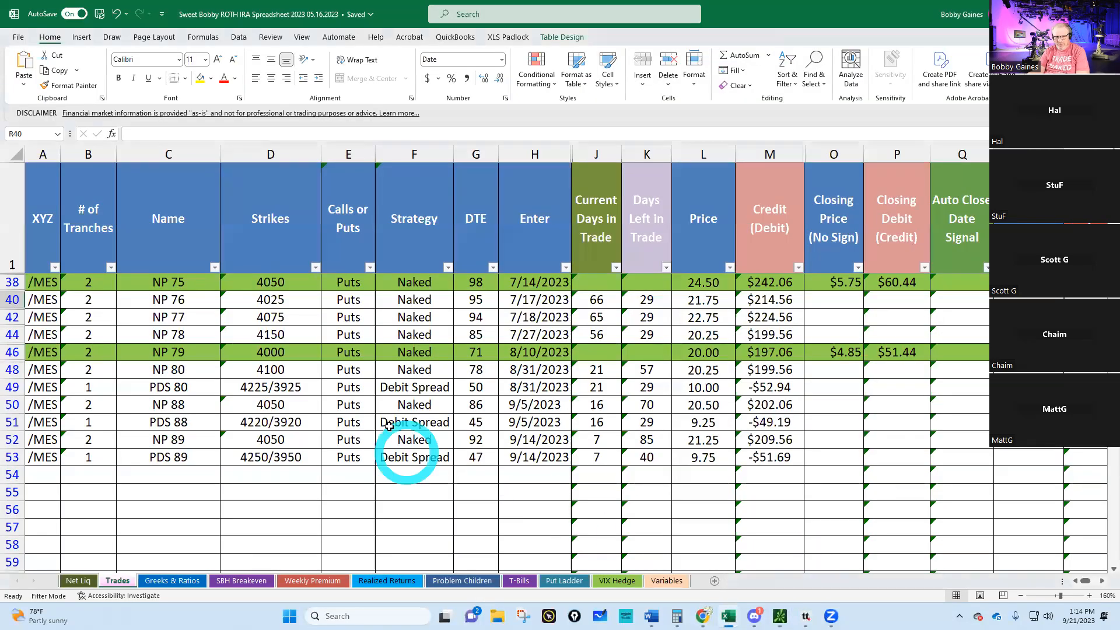
mouse_move(297, 449)
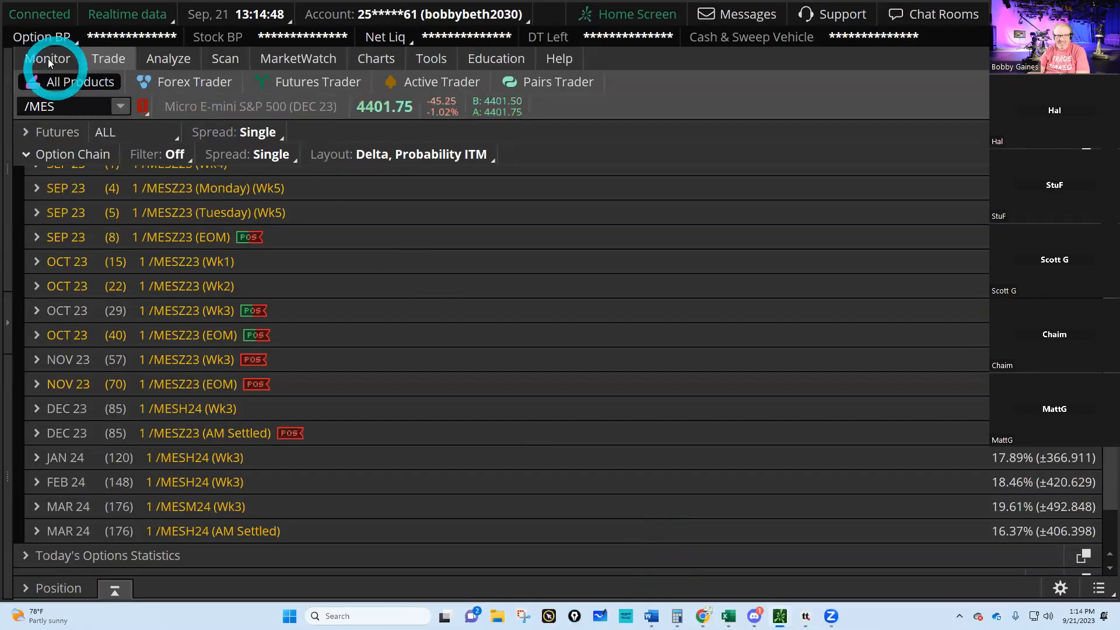
click(47, 58)
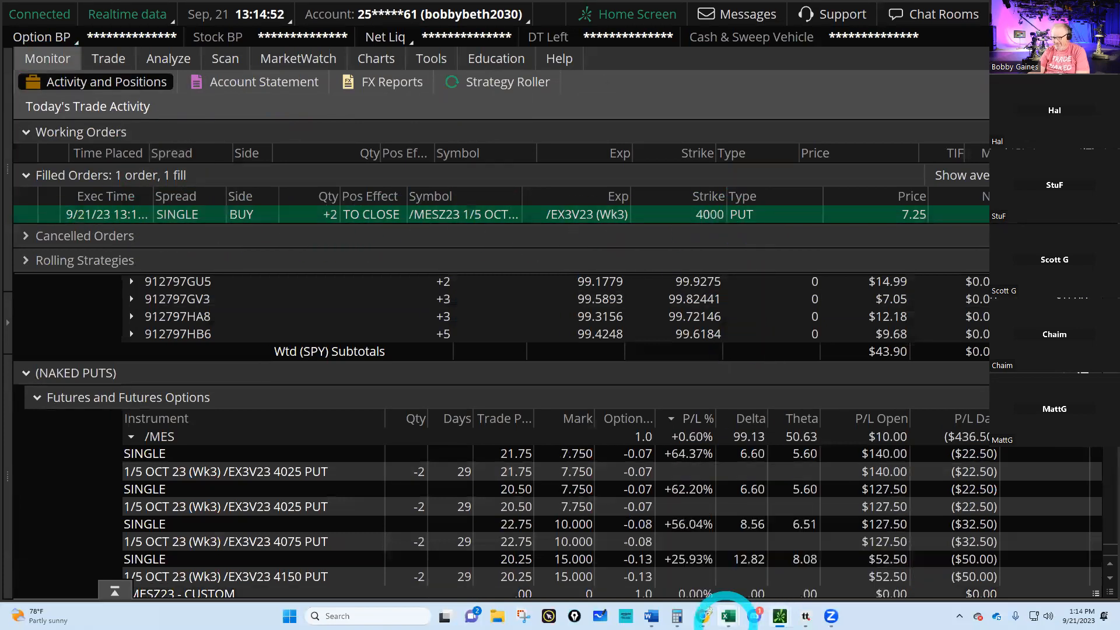
click(723, 616)
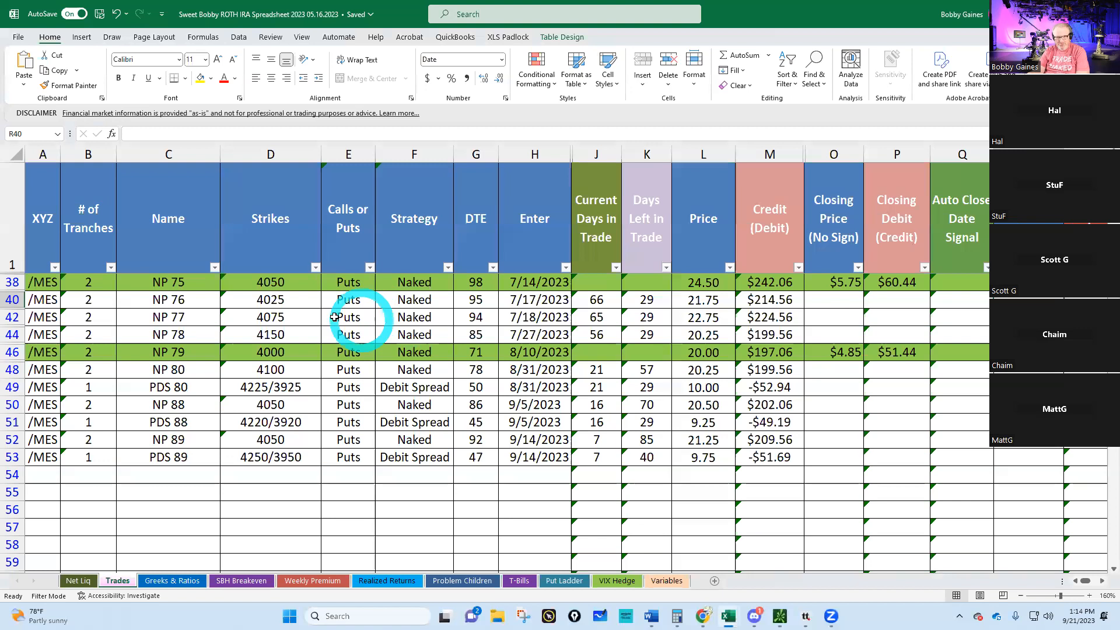
mouse_move(292, 462)
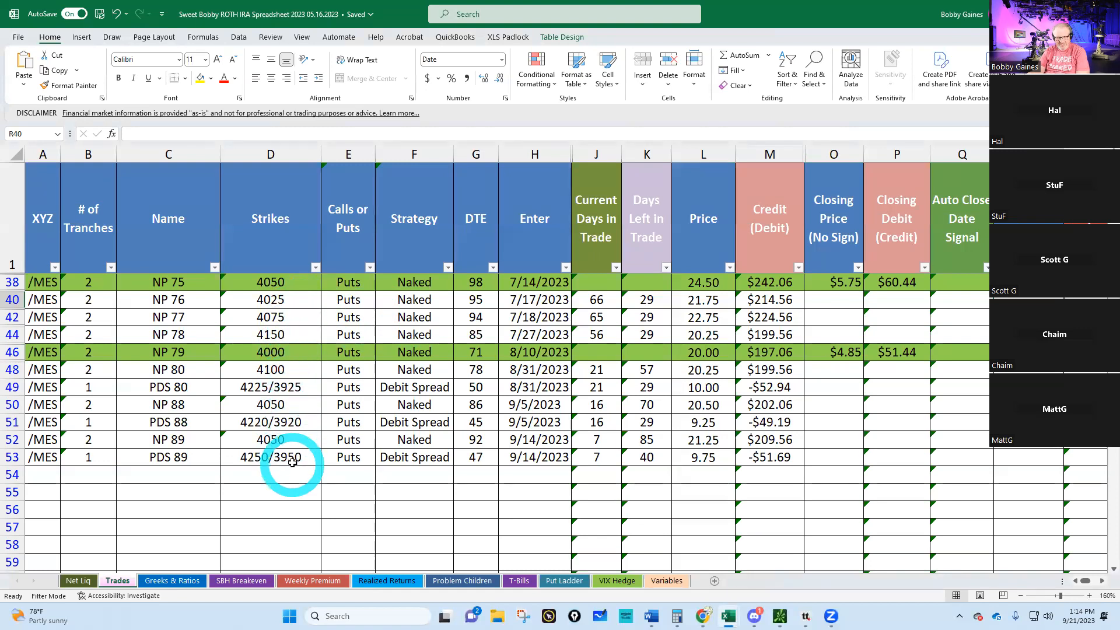
mouse_move(448, 365)
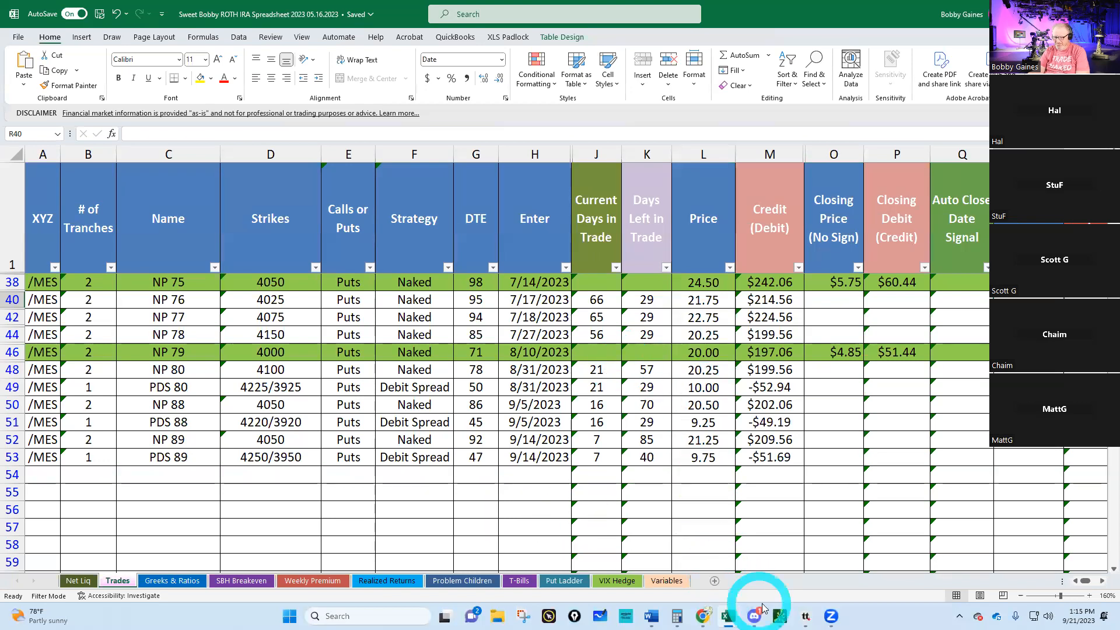
click(779, 616)
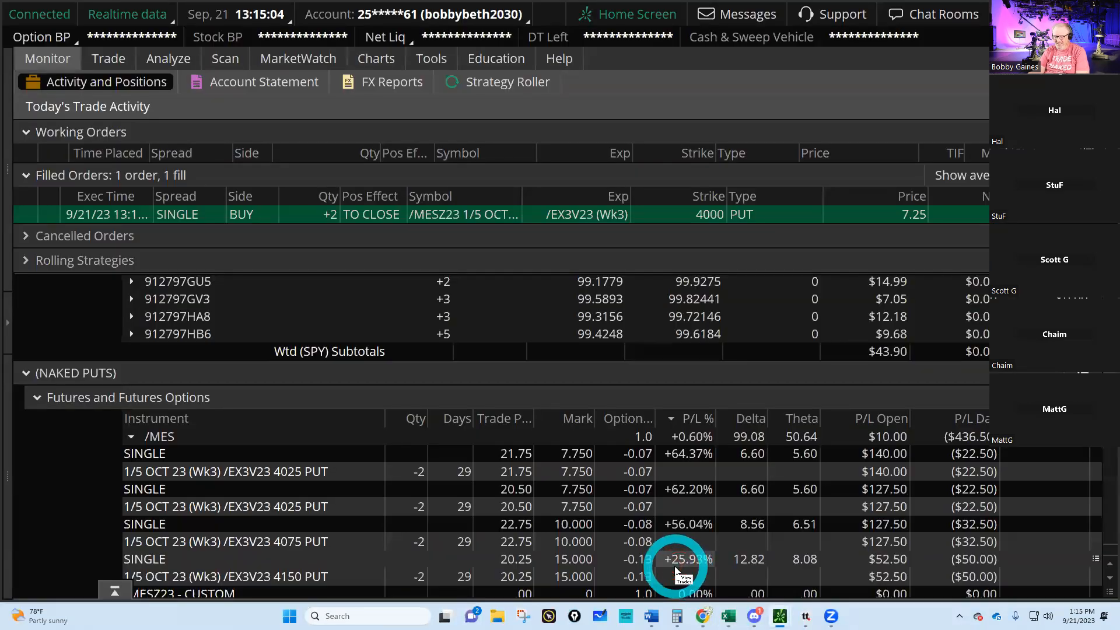